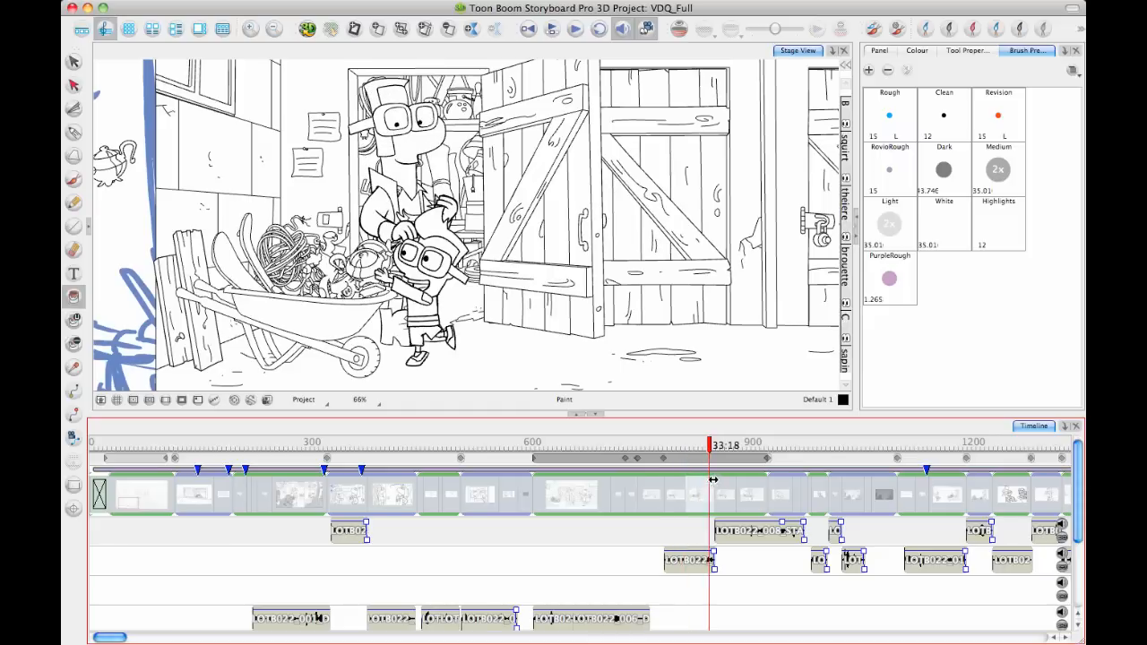
# Step through the storyboard panels from about 25 seconds to the brick wall wheelbarrow panel at 43:24
pyautogui.moveTo(712, 445); pyautogui.dragTo(765, 445)
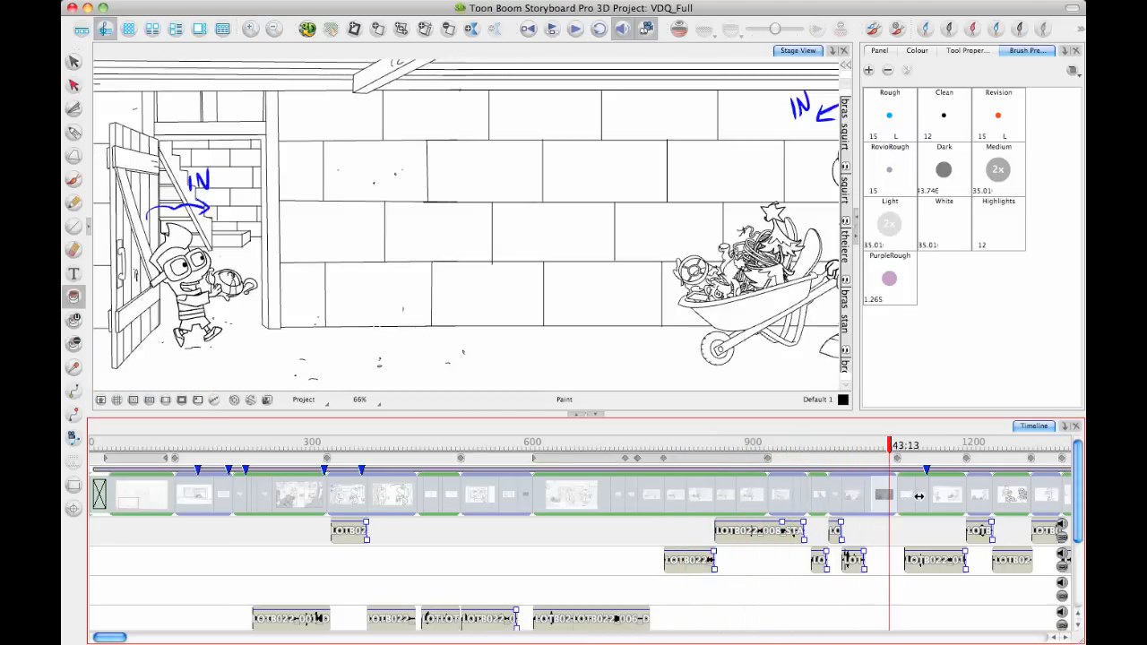
pyautogui.moveTo(890, 445); pyautogui.dragTo(967, 445)
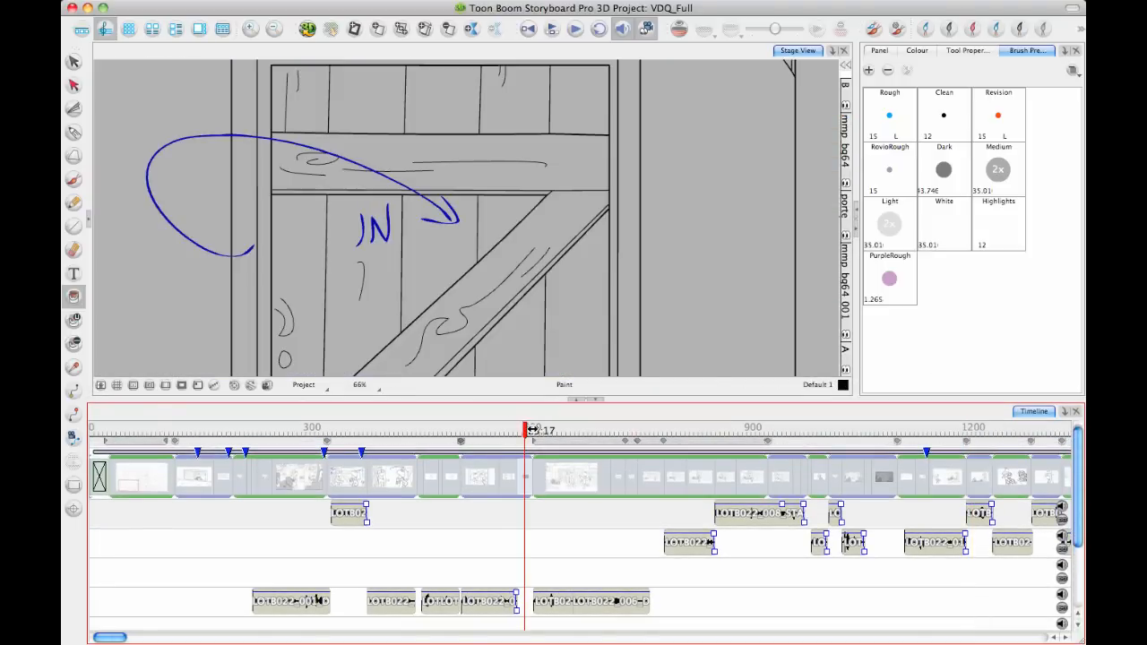
pyautogui.click(556, 432)
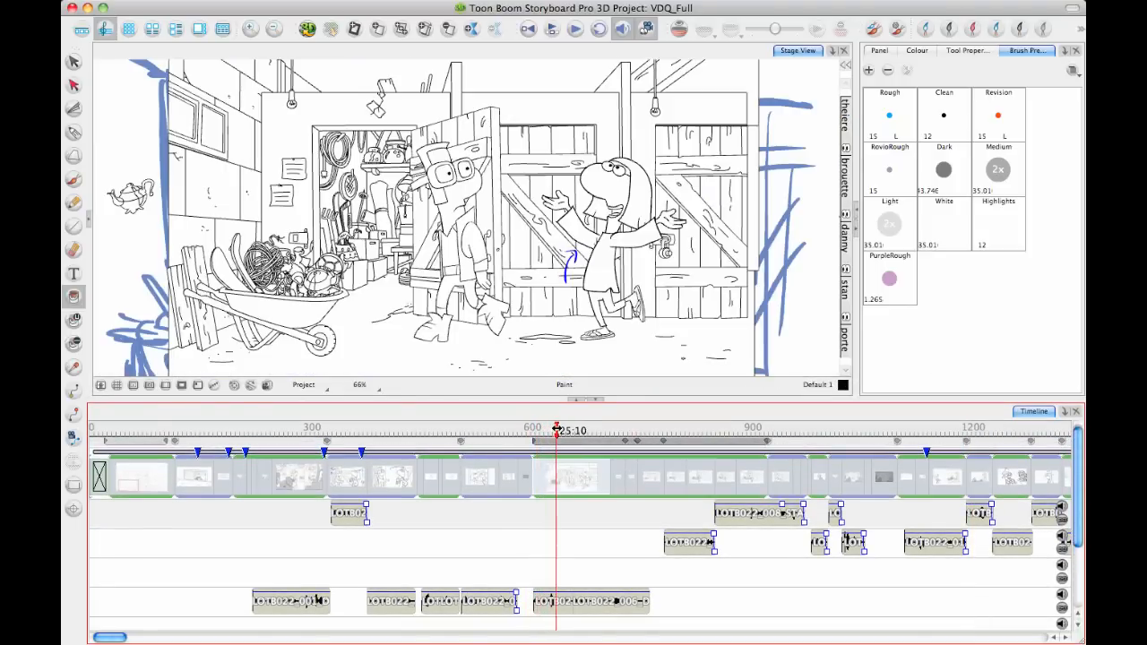
pyautogui.click(608, 431)
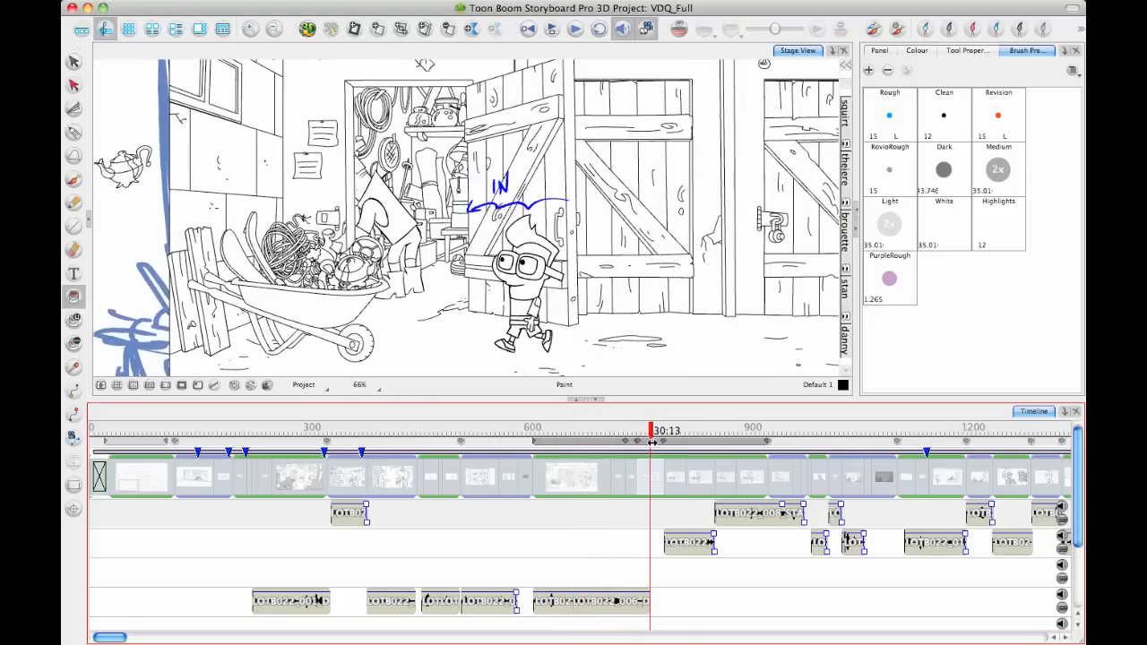
pyautogui.moveTo(653, 431); pyautogui.dragTo(686, 431)
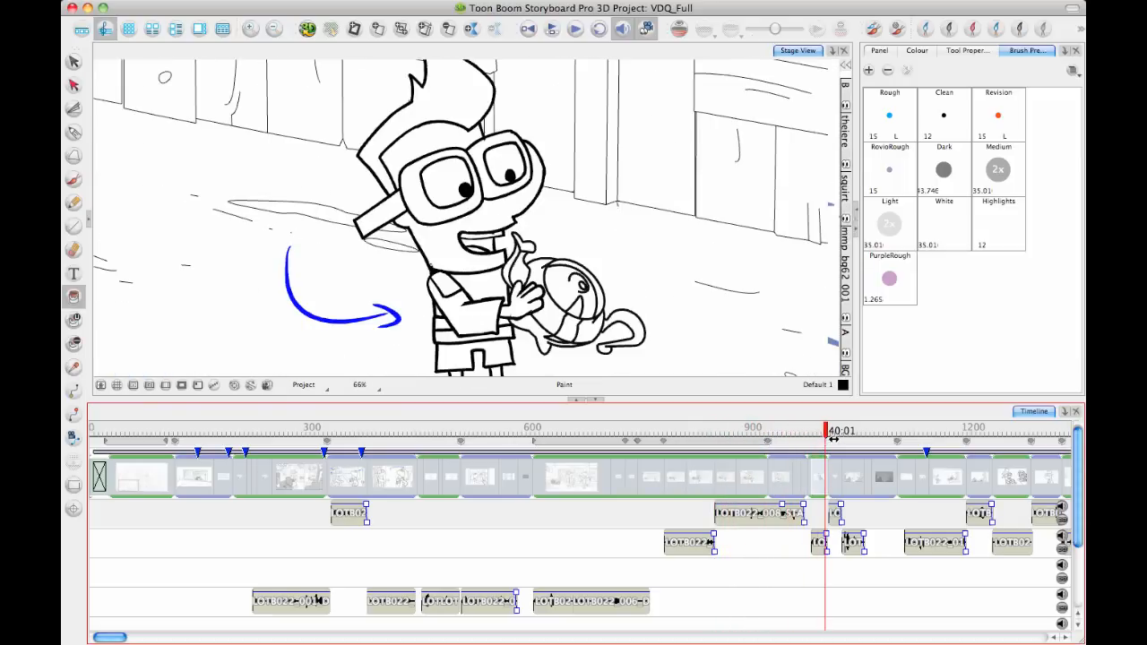
pyautogui.click(868, 431)
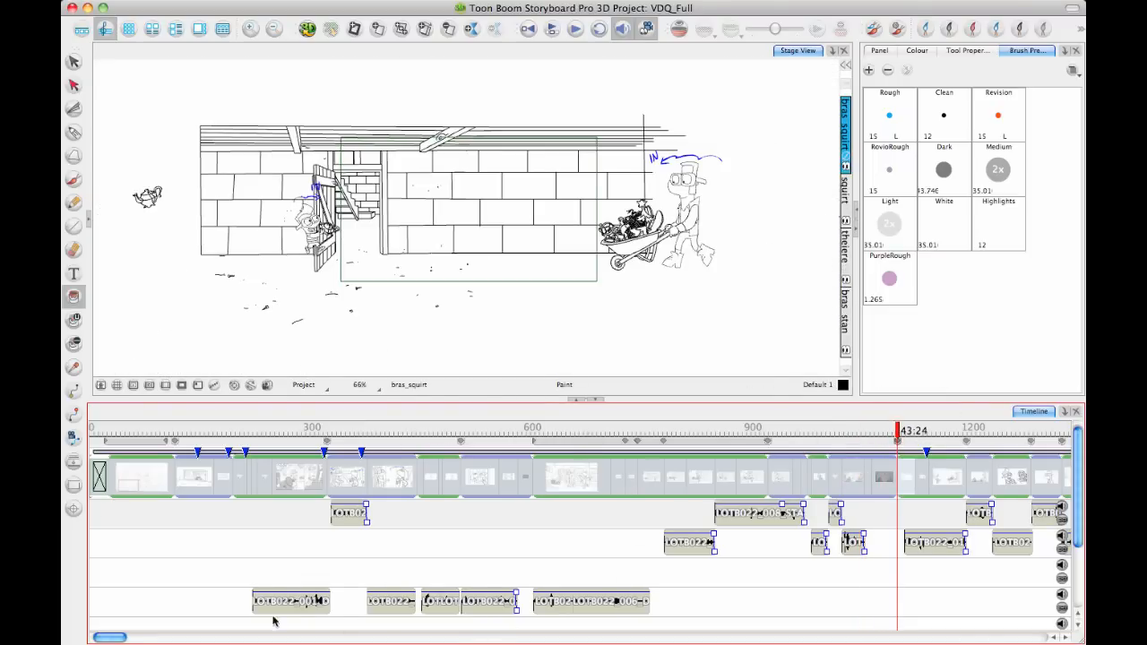
pyautogui.hscroll(3)
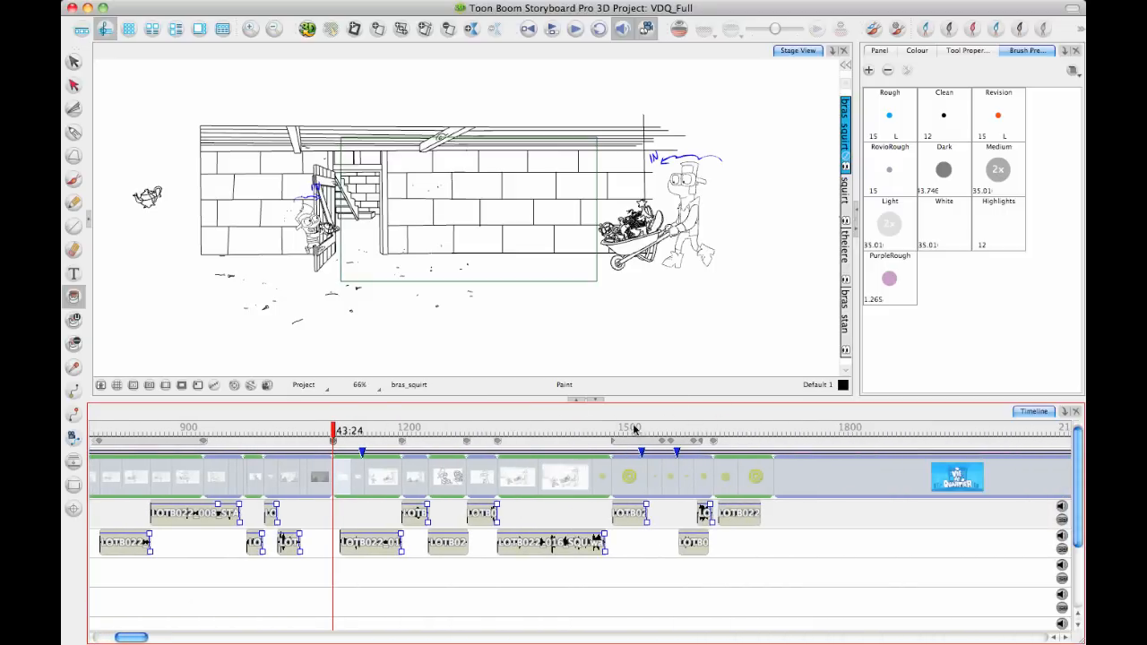
# Scrub past the one-minute mark to the overhead alley panel near 1:07 and the ending panels
pyautogui.click(623, 440)
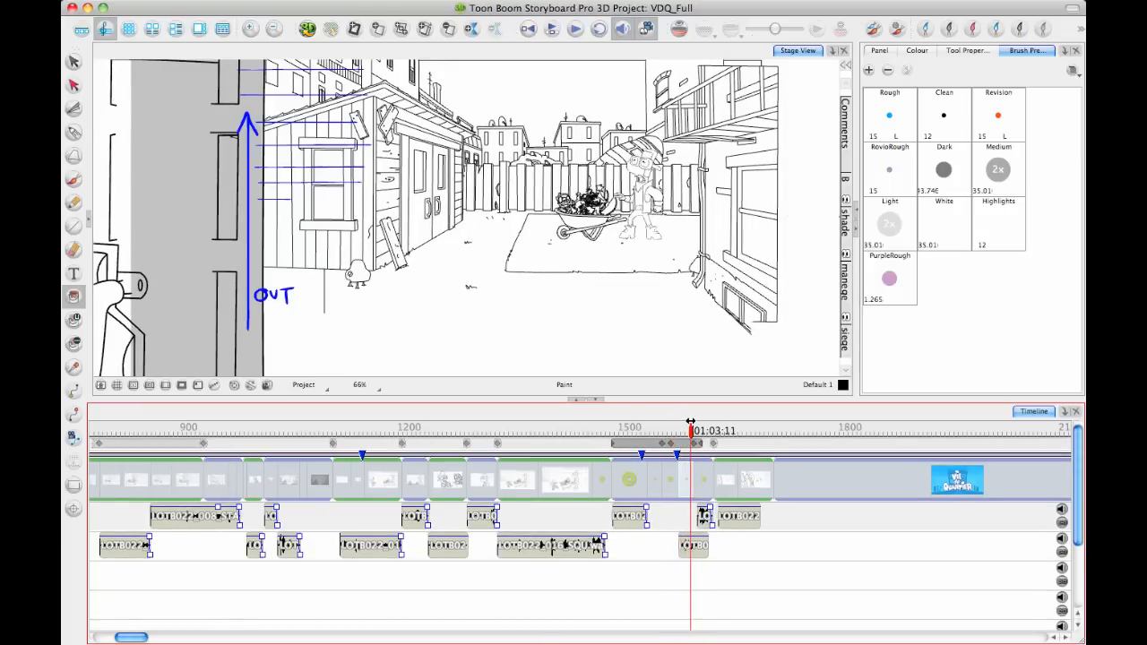
pyautogui.moveTo(690, 432); pyautogui.dragTo(708, 431)
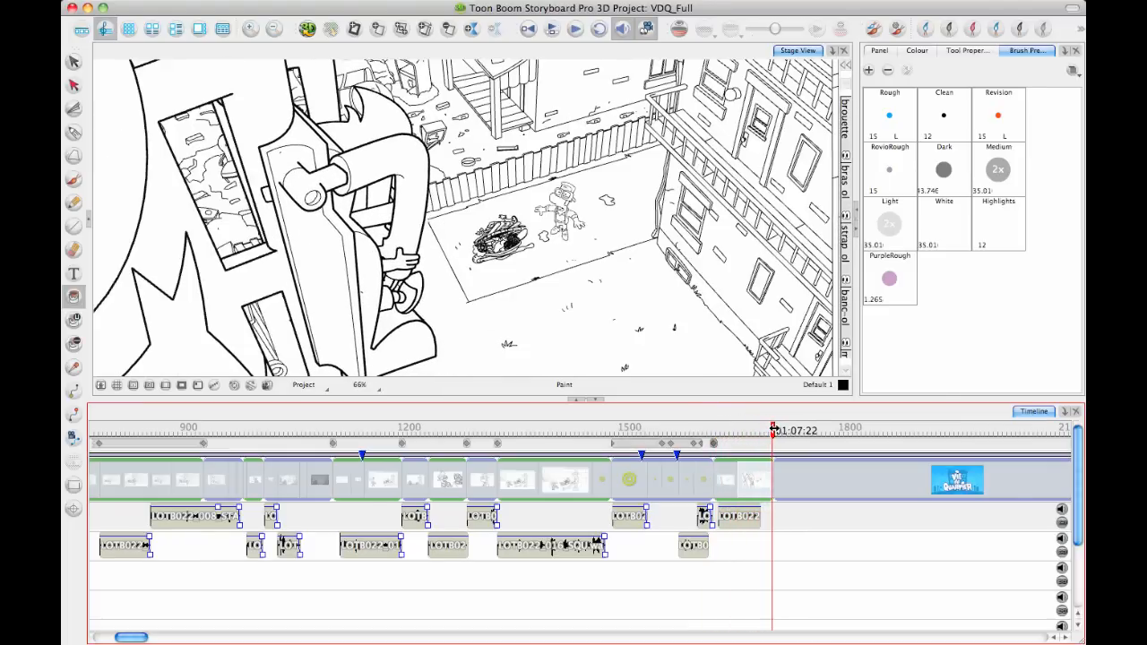
pyautogui.moveTo(774, 431); pyautogui.dragTo(735, 432)
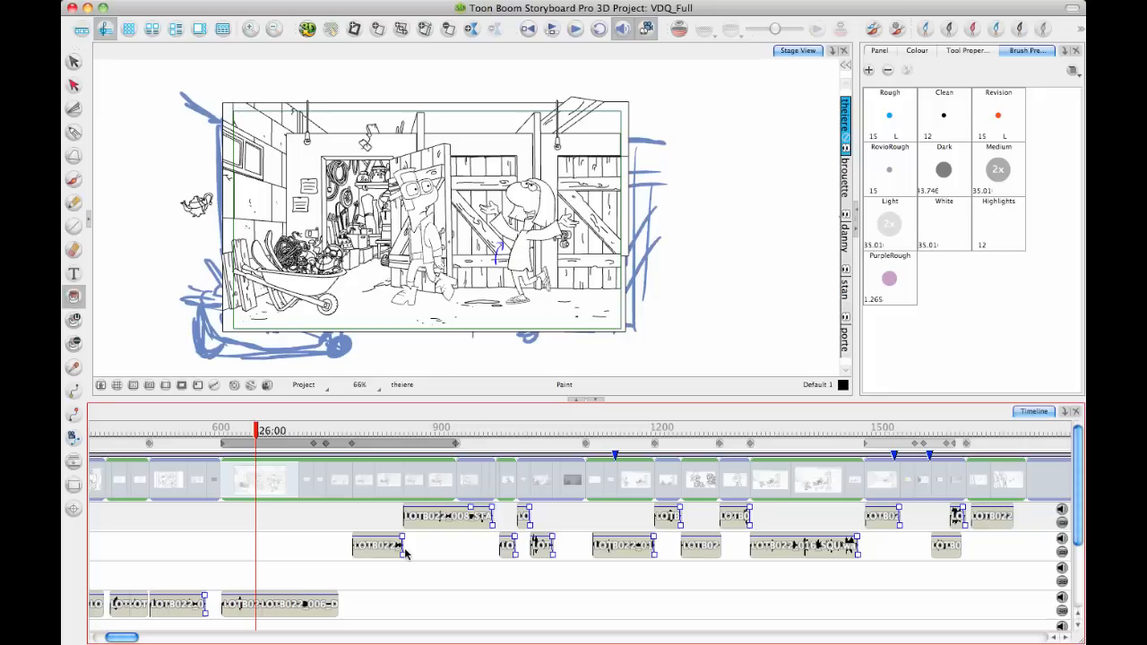
# Start a File > Export > PDF and edit the 3 Panels Vertical profile
pyautogui.click(108, 7)
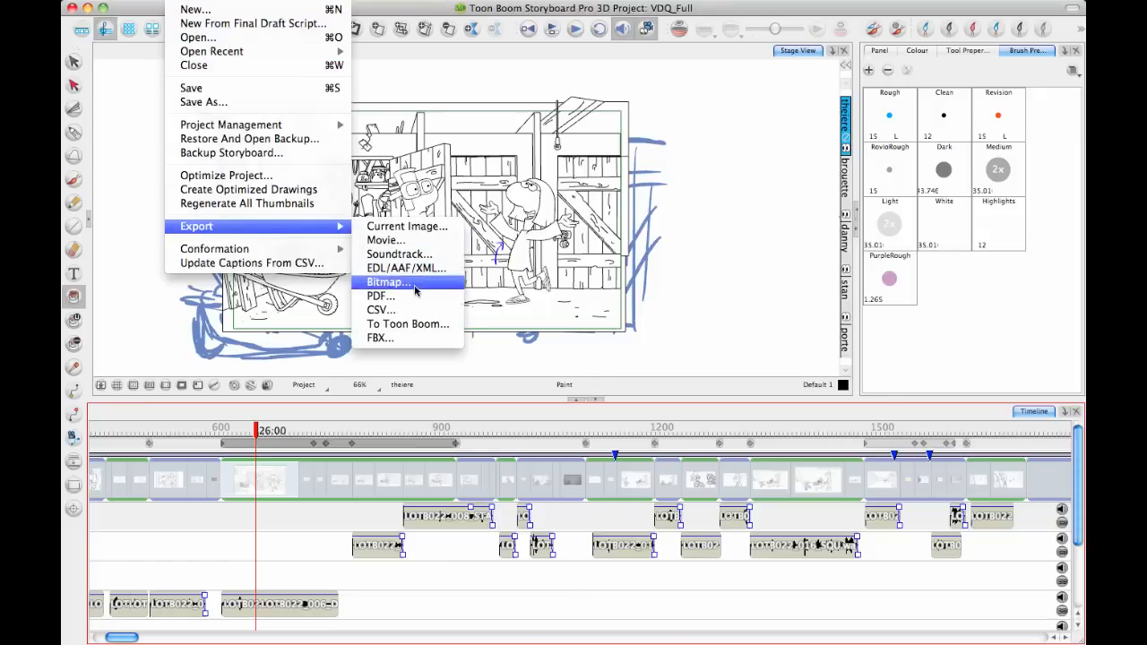
pyautogui.click(380, 296)
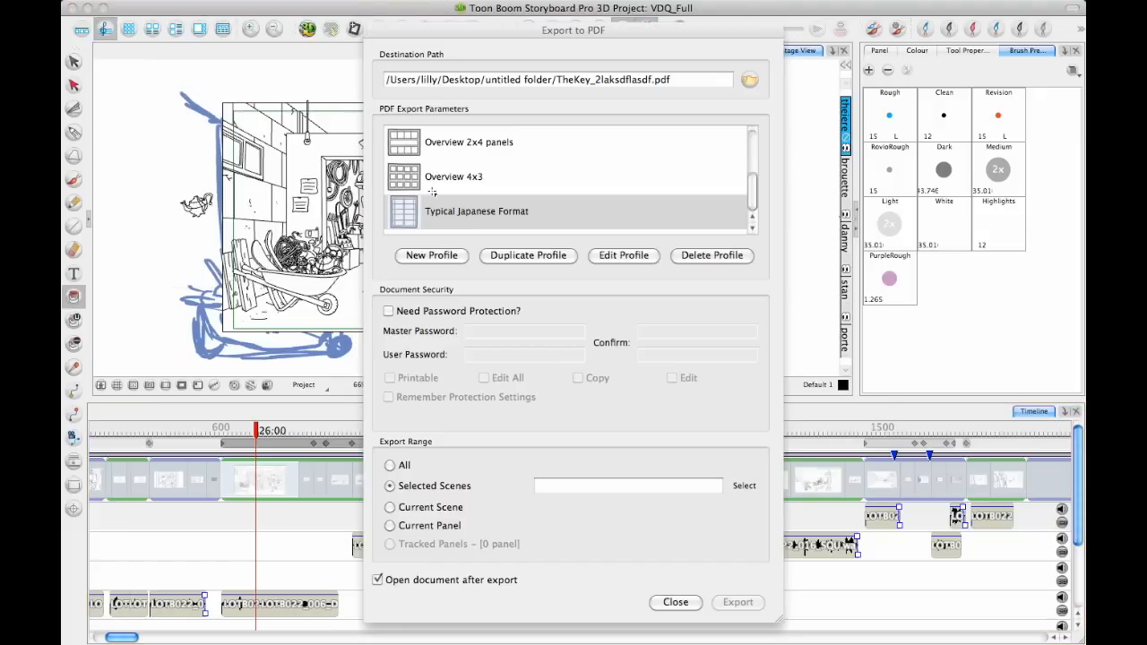
pyautogui.click(477, 211)
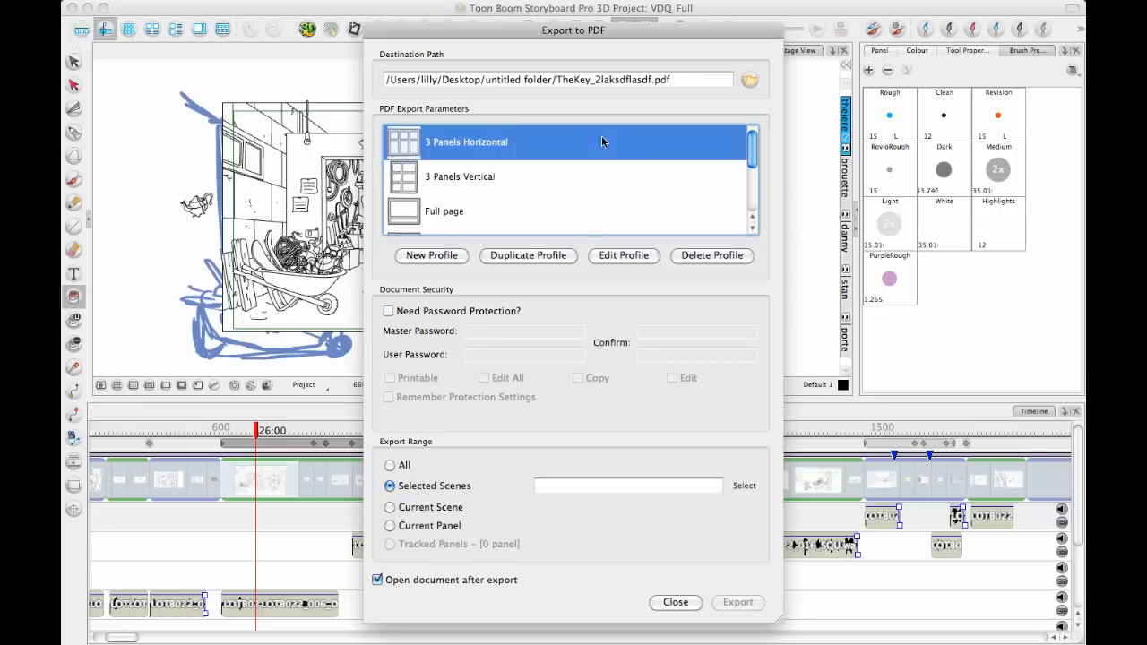
pyautogui.click(460, 177)
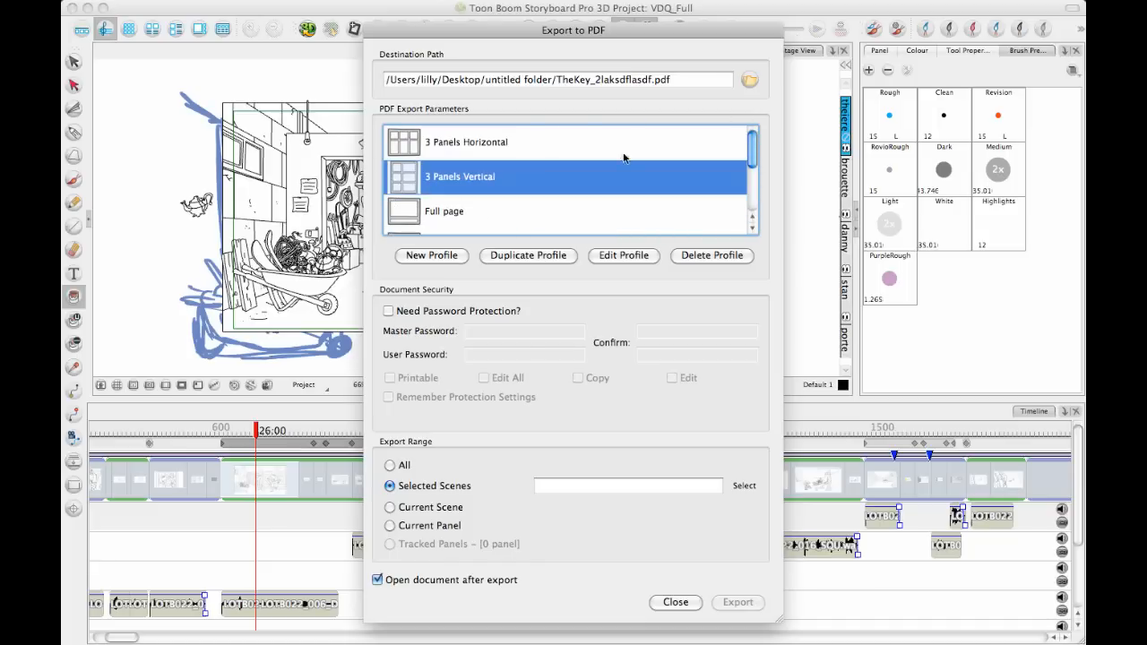
pyautogui.scroll(-3)
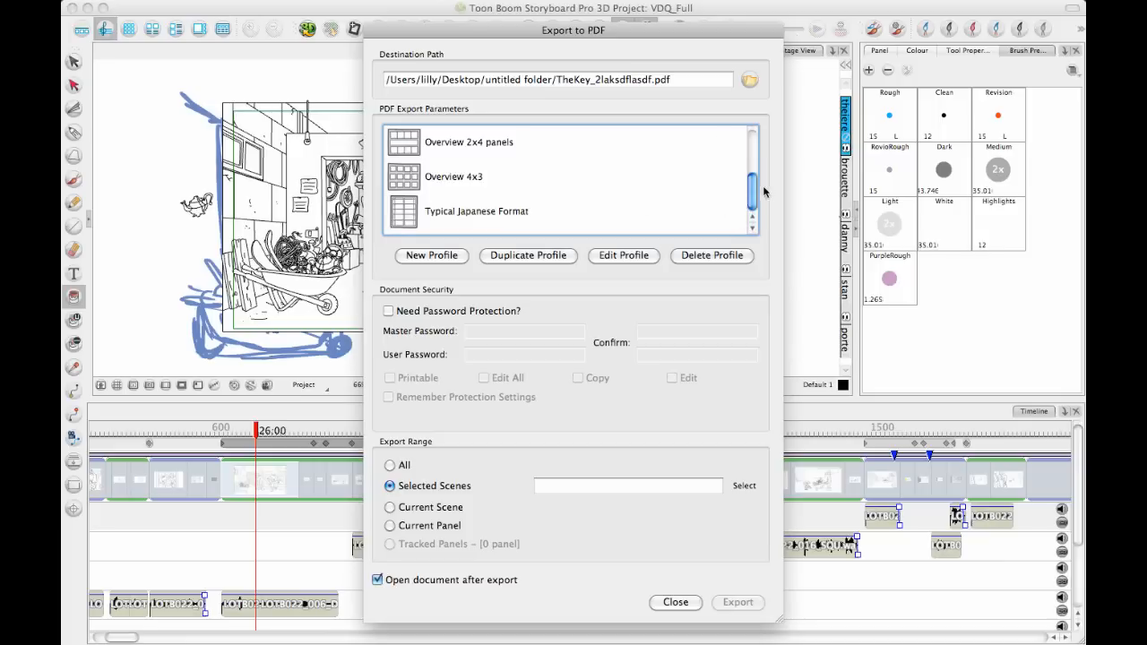
pyautogui.click(573, 177)
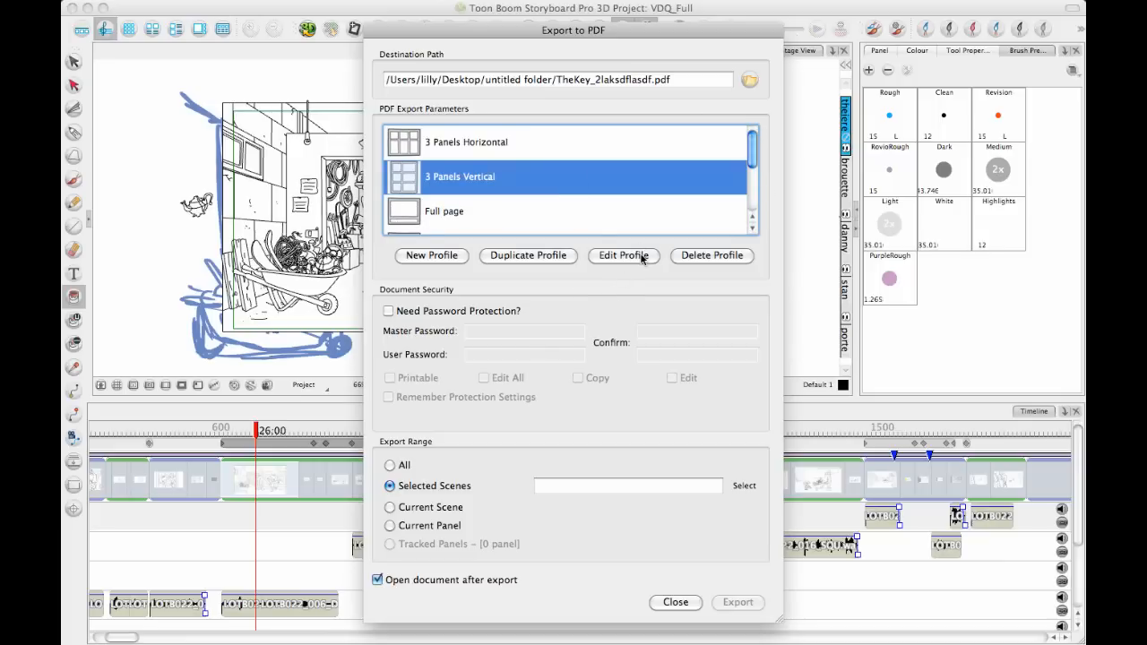
pyautogui.click(624, 255)
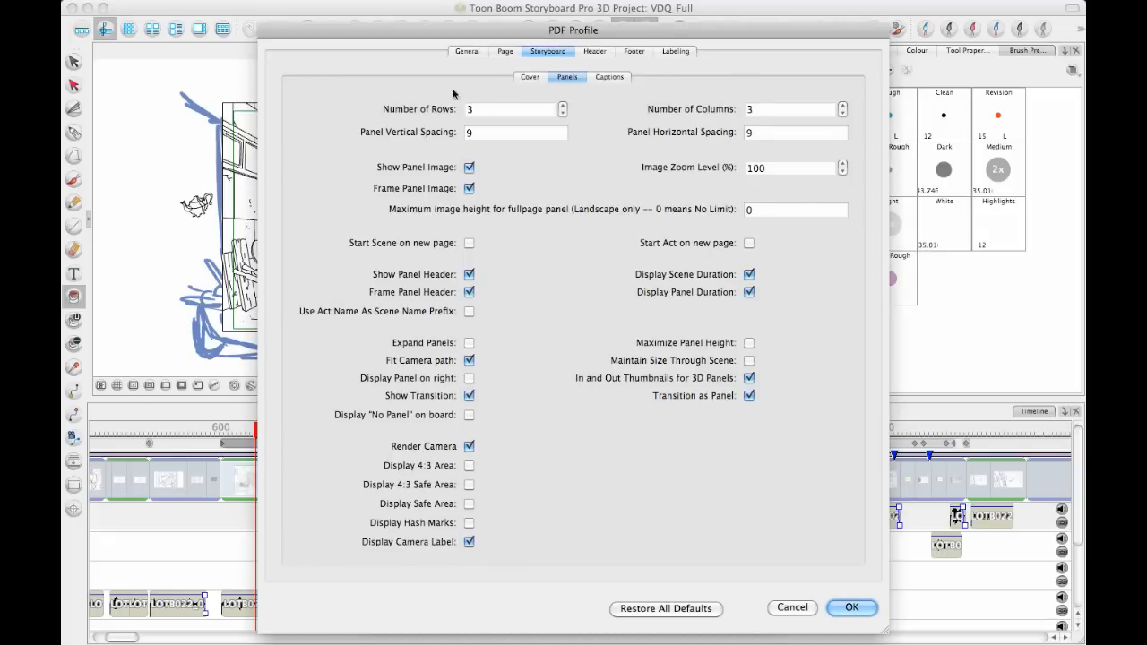
# Inspect the cover, header, footer, labeling and storyboard settings, then cancel without changes
pyautogui.click(529, 76)
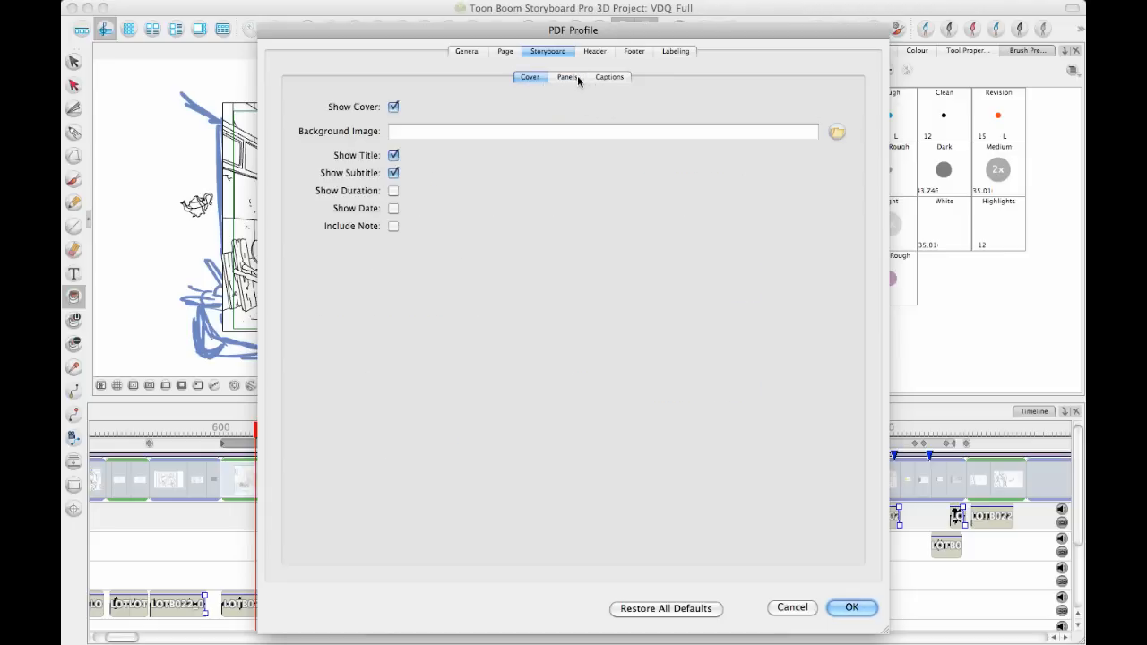
pyautogui.moveTo(601, 52)
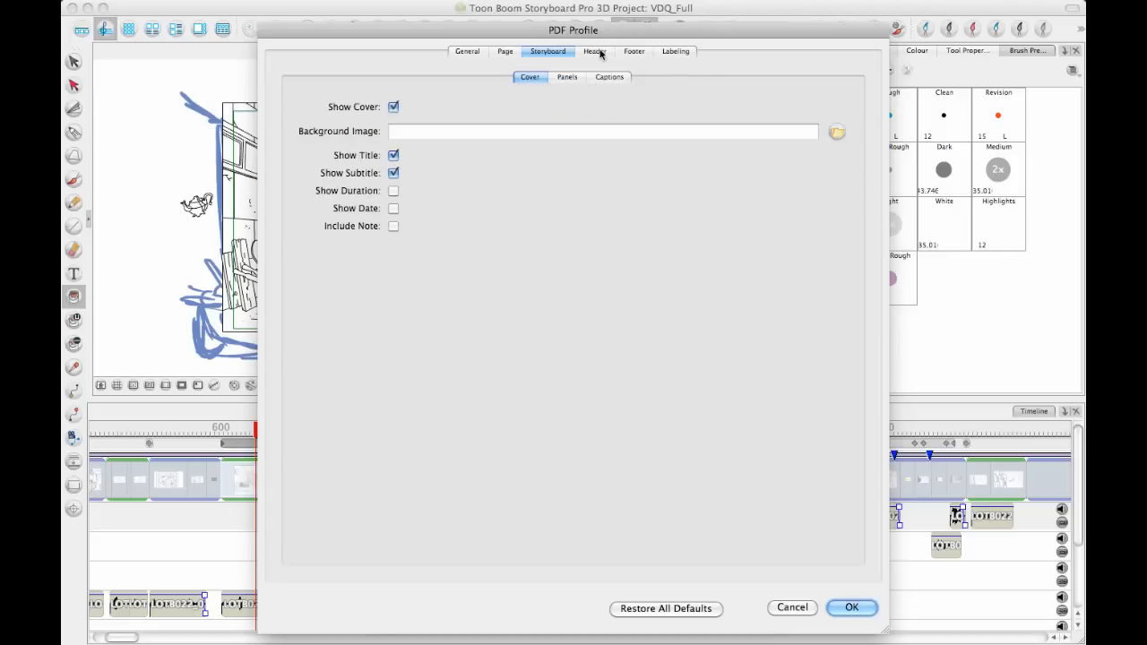
pyautogui.click(594, 52)
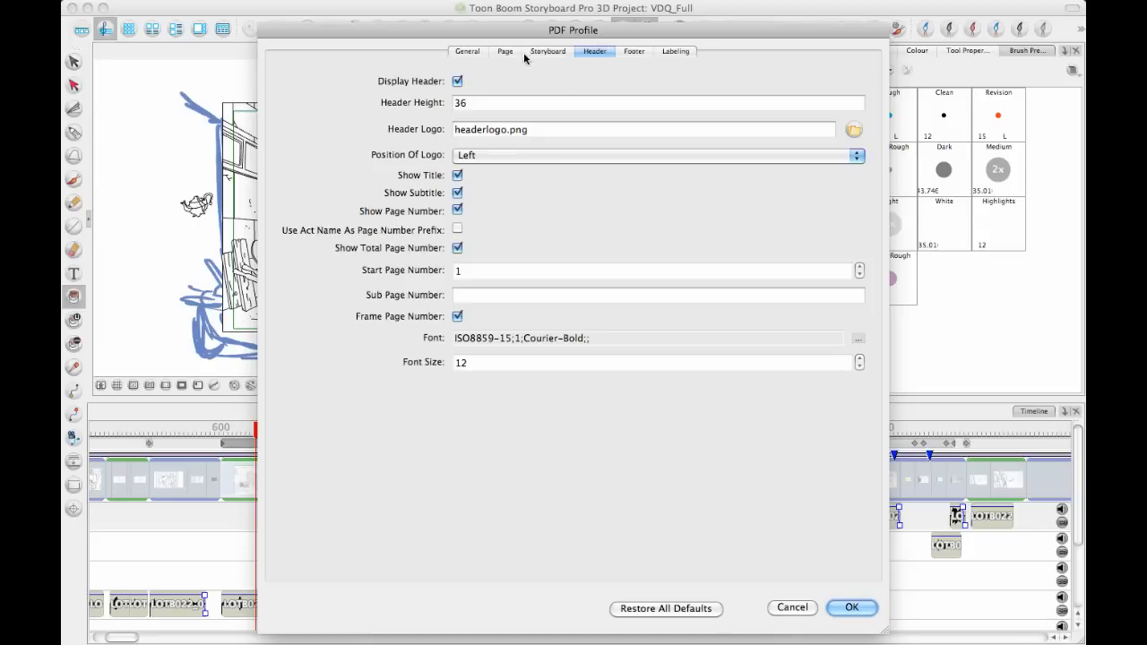
pyautogui.moveTo(619, 195)
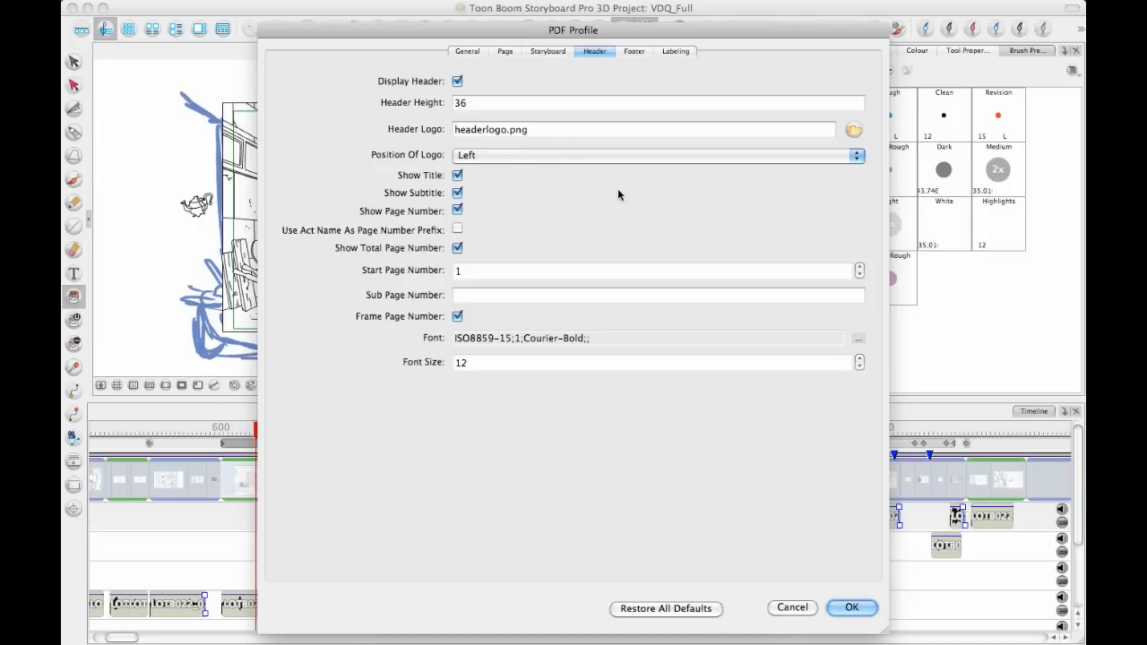
pyautogui.moveTo(328, 375)
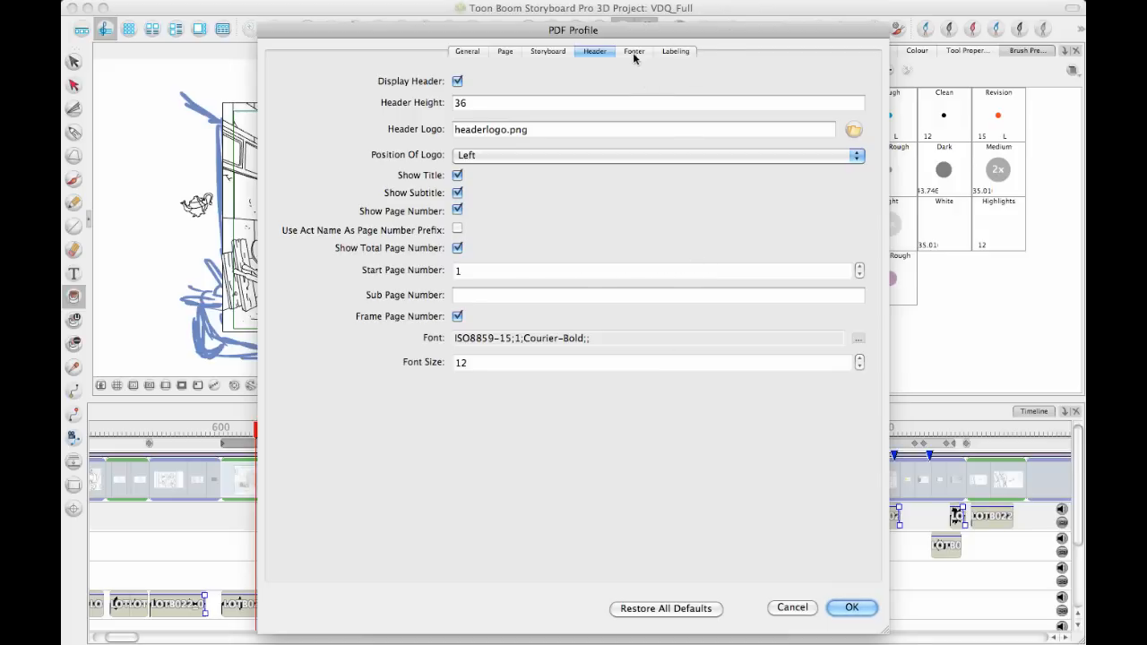
pyautogui.click(635, 51)
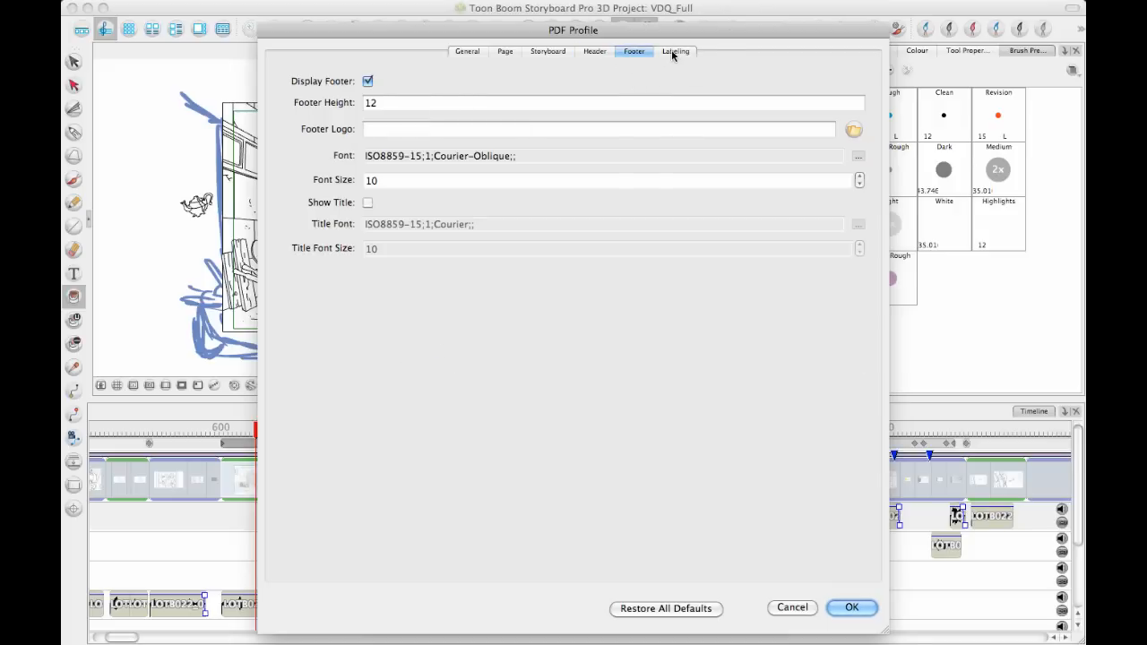
pyautogui.click(675, 51)
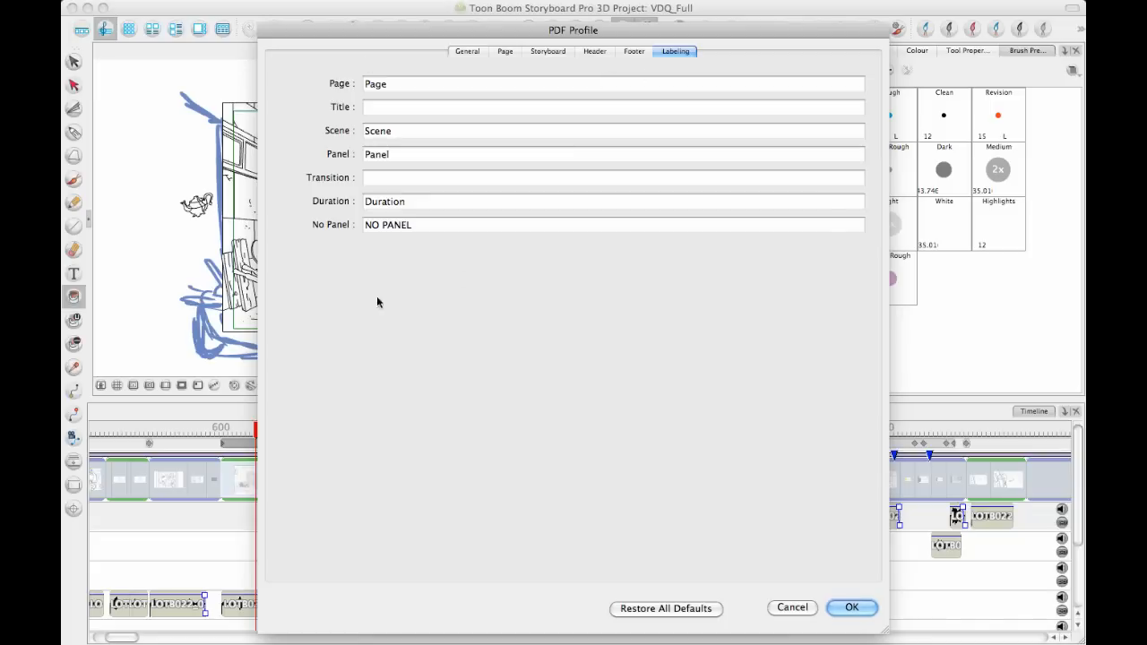
pyautogui.moveTo(561, 61)
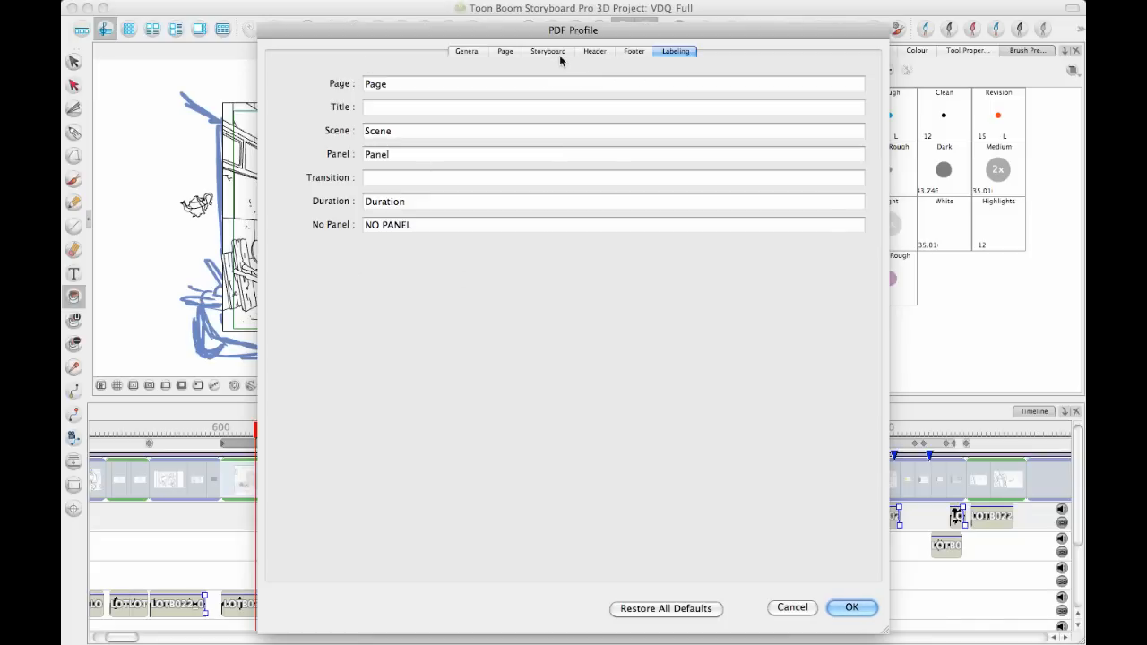
pyautogui.click(548, 51)
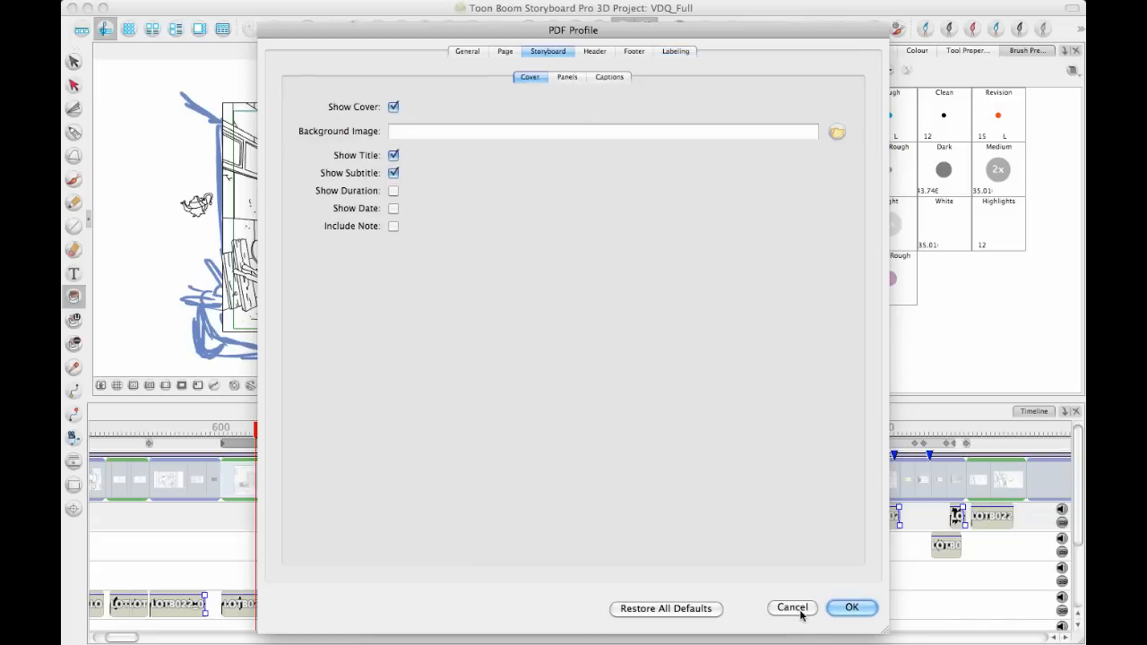
pyautogui.click(791, 607)
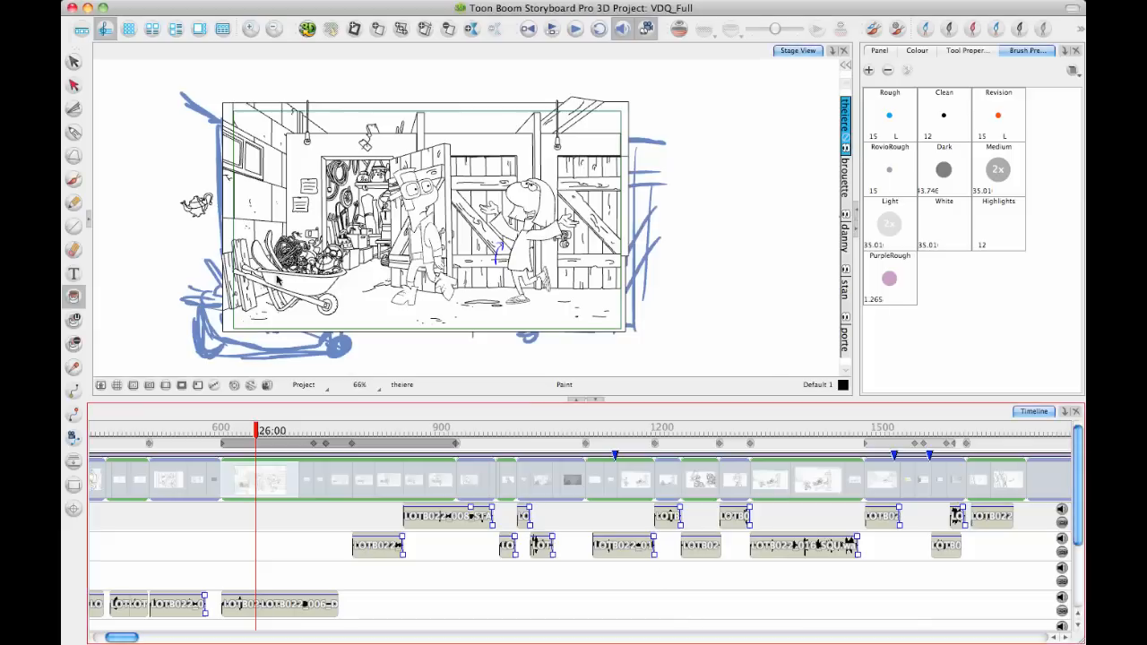
pyautogui.moveTo(225, 29)
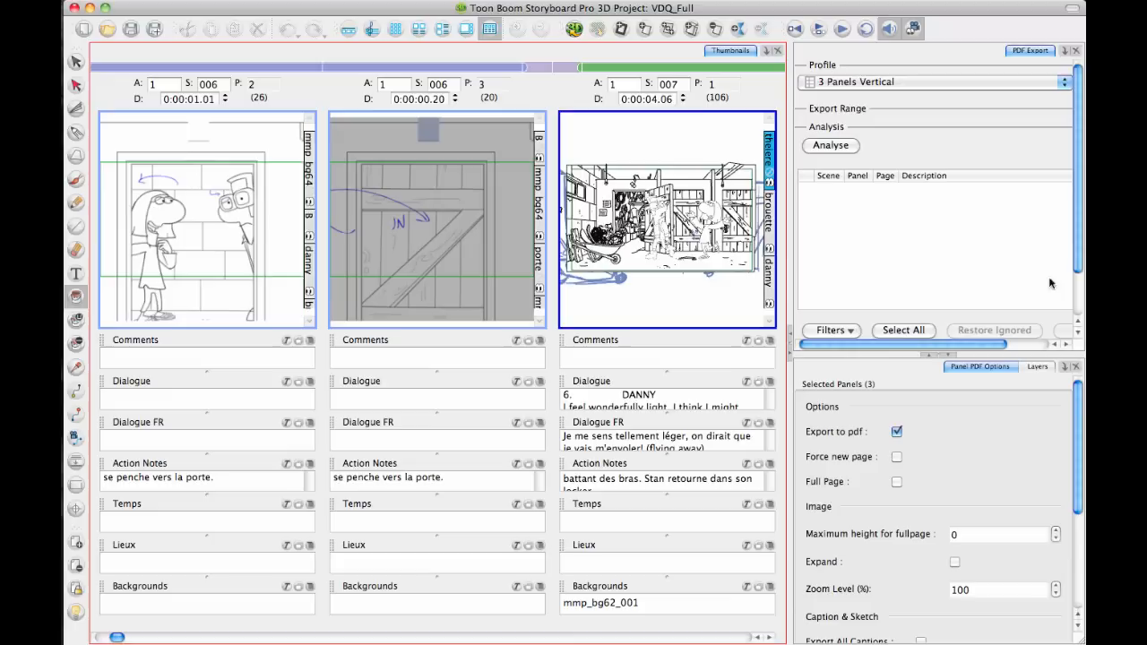
pyautogui.moveTo(923, 106)
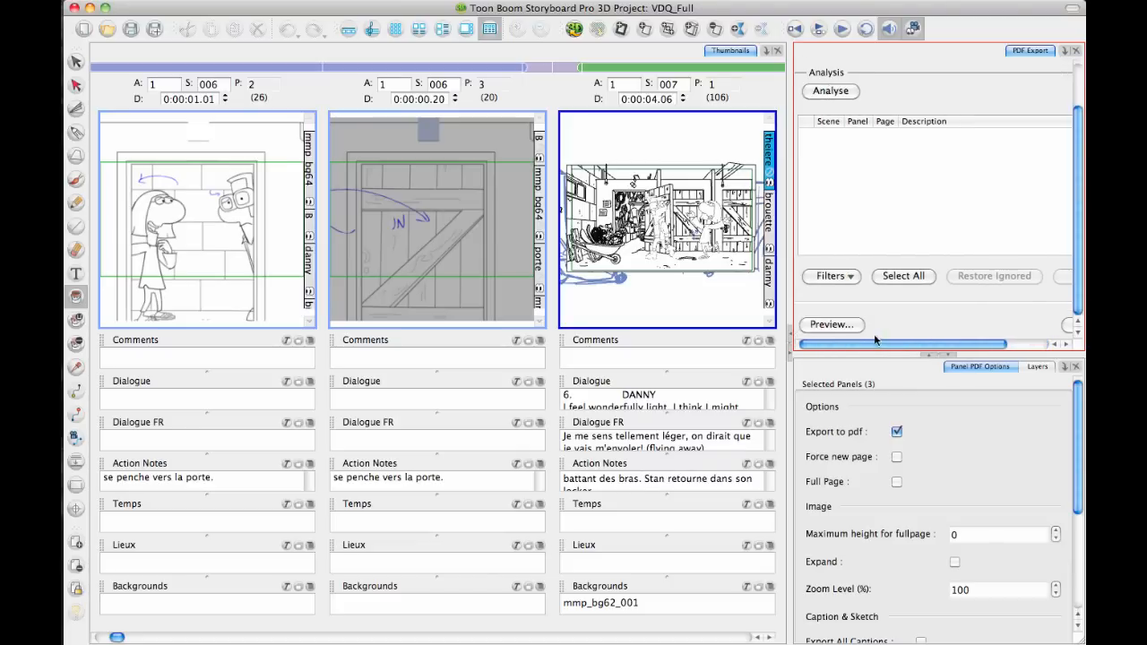
# Generate a PDF preview of the selected panels with the 3 Panels Vertical profile
pyautogui.click(830, 324)
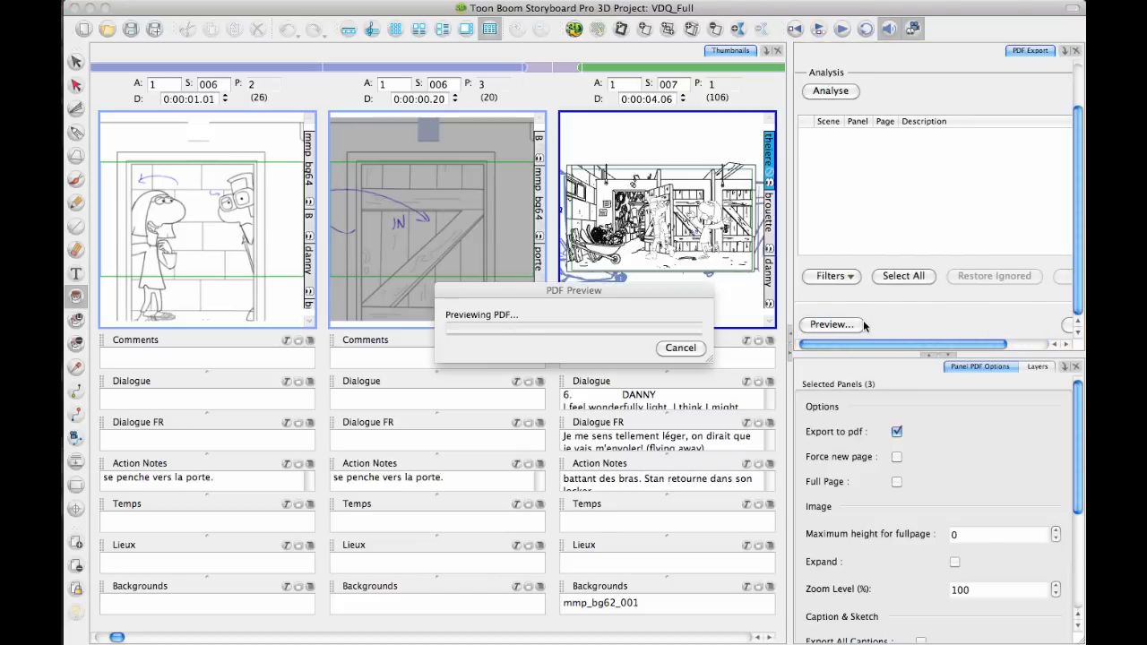
pyautogui.click(680, 347)
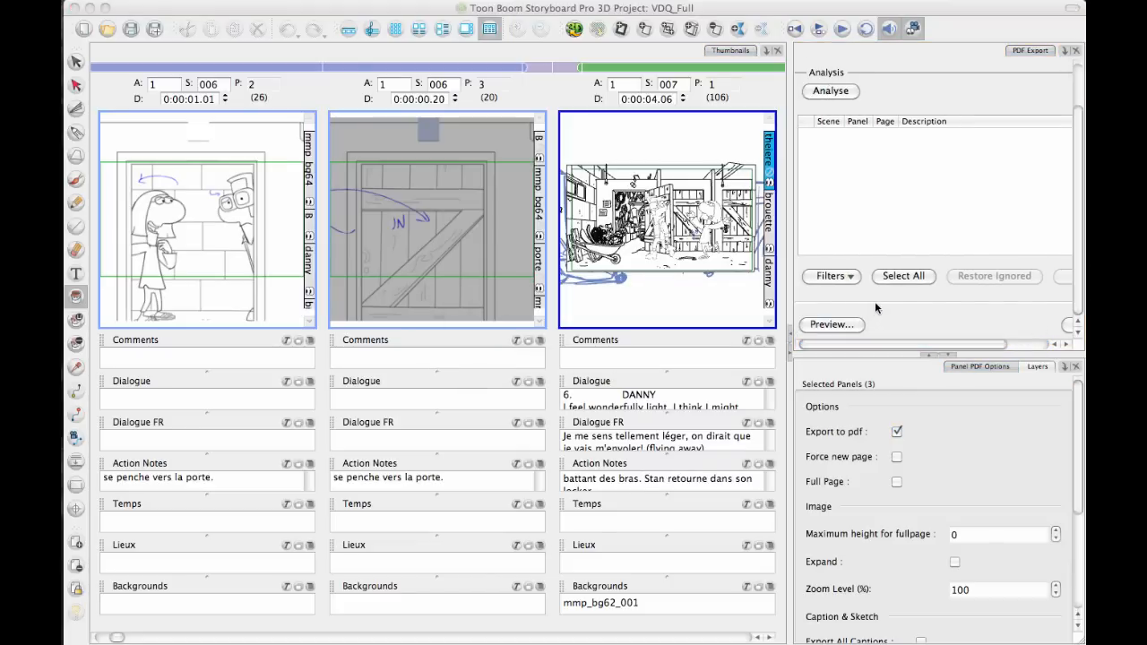
pyautogui.click(830, 325)
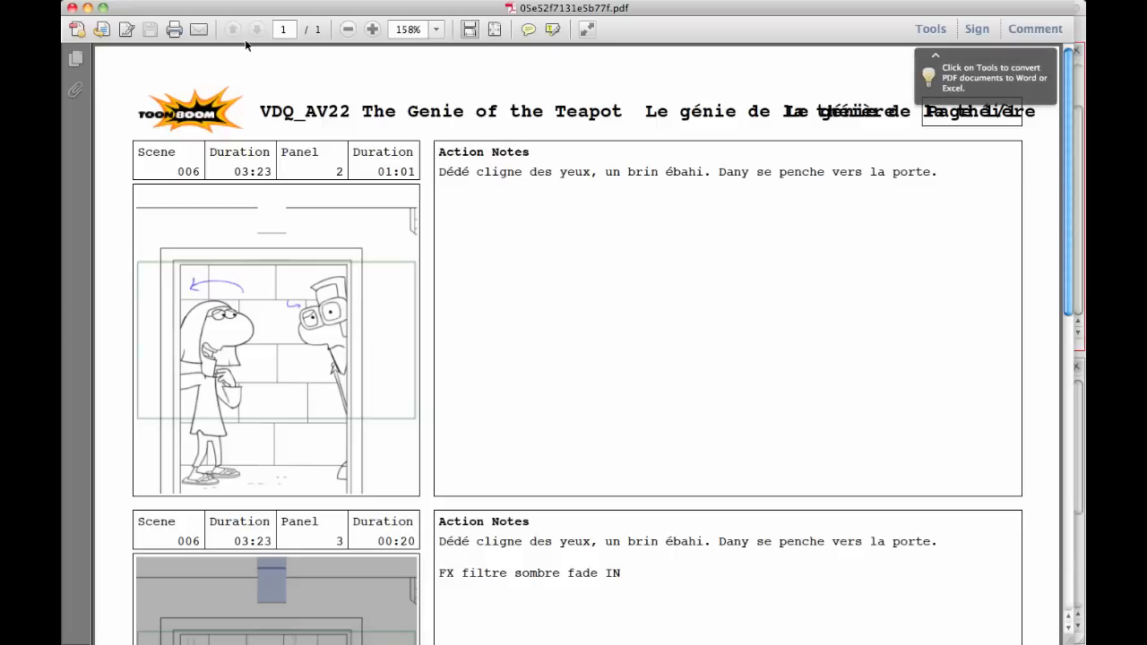
# Zoom out three times in Adobe Reader until the whole PDF page fits
pyautogui.click(347, 29)
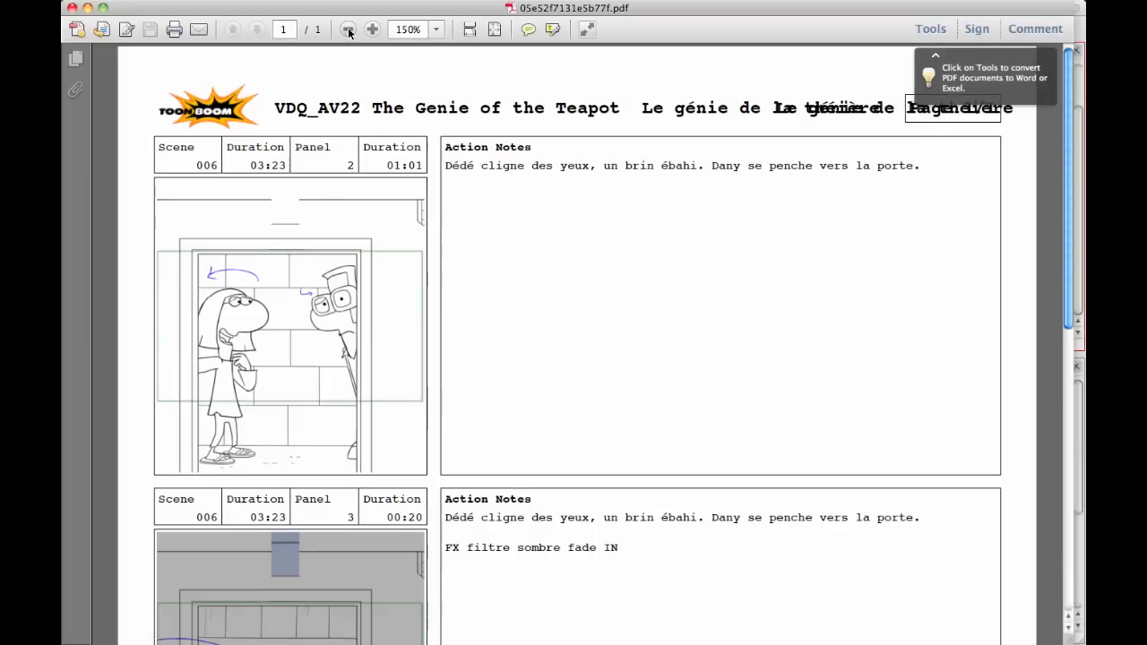
pyautogui.click(348, 29)
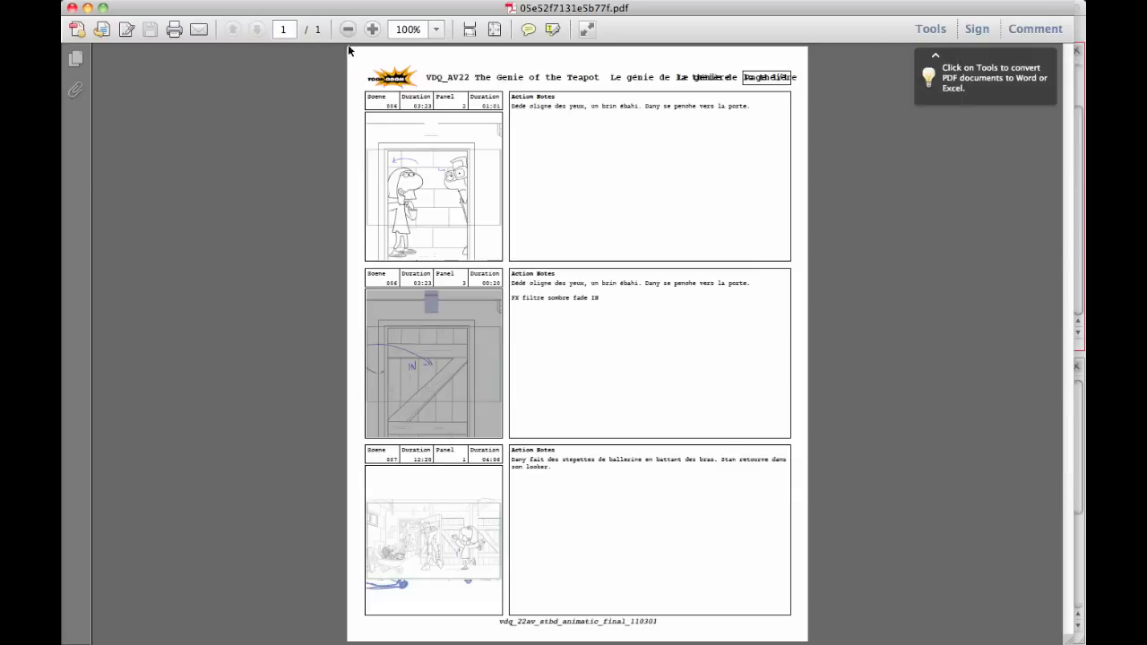
pyautogui.click(348, 29)
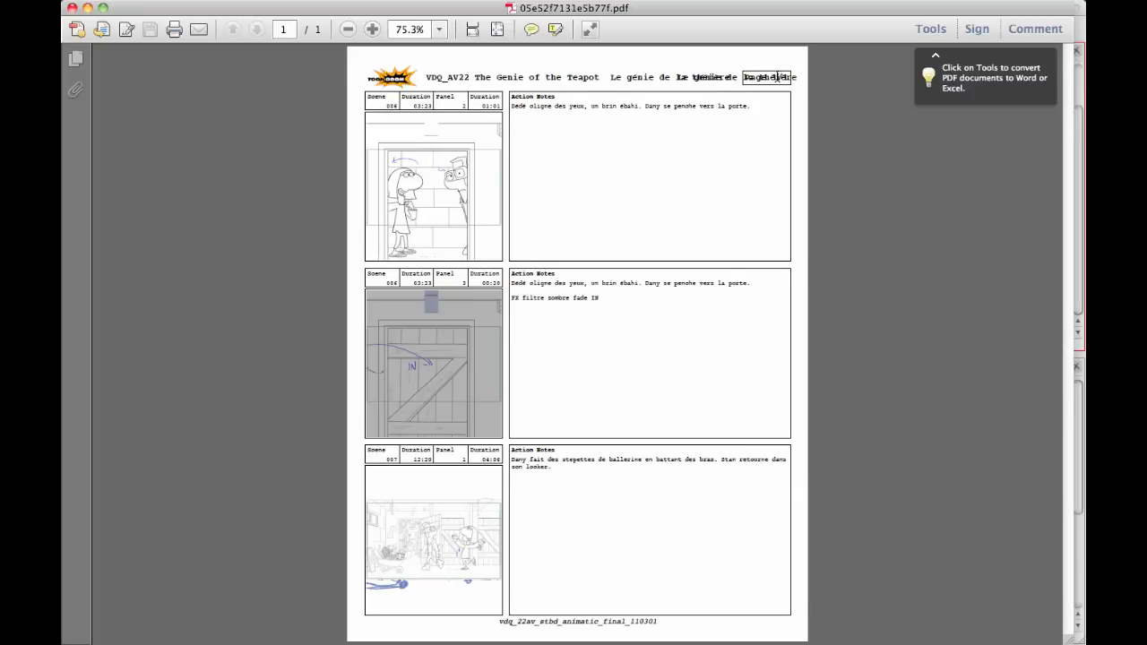
pyautogui.moveTo(833, 86)
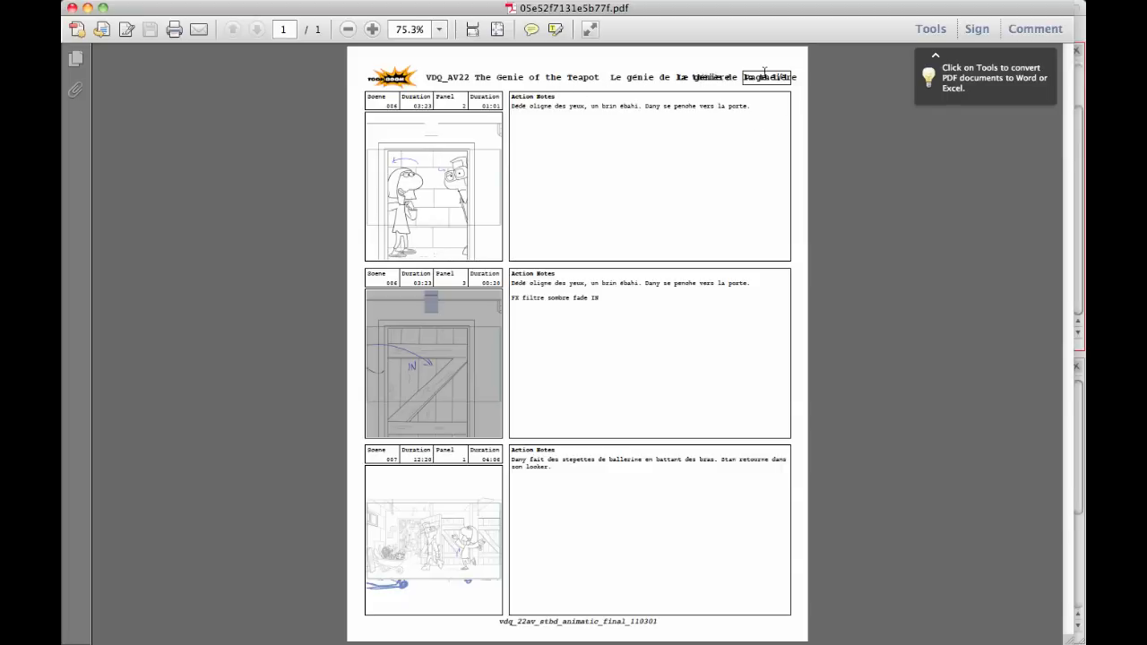
pyautogui.moveTo(544, 546)
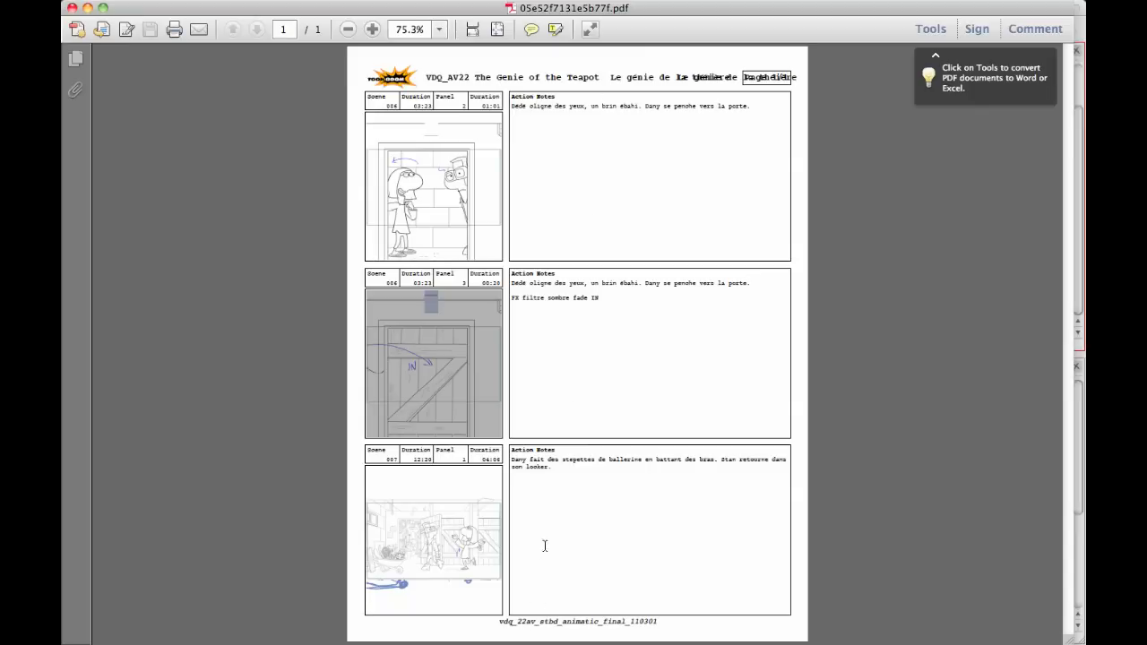
pyautogui.moveTo(516, 249)
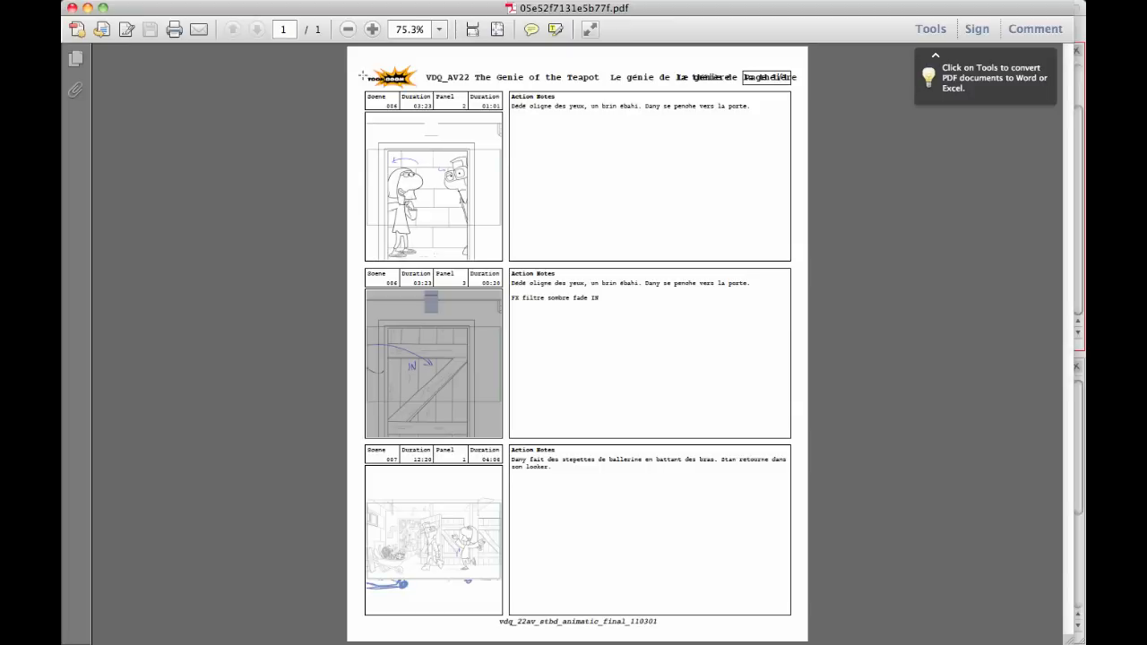
pyautogui.moveTo(230, 16)
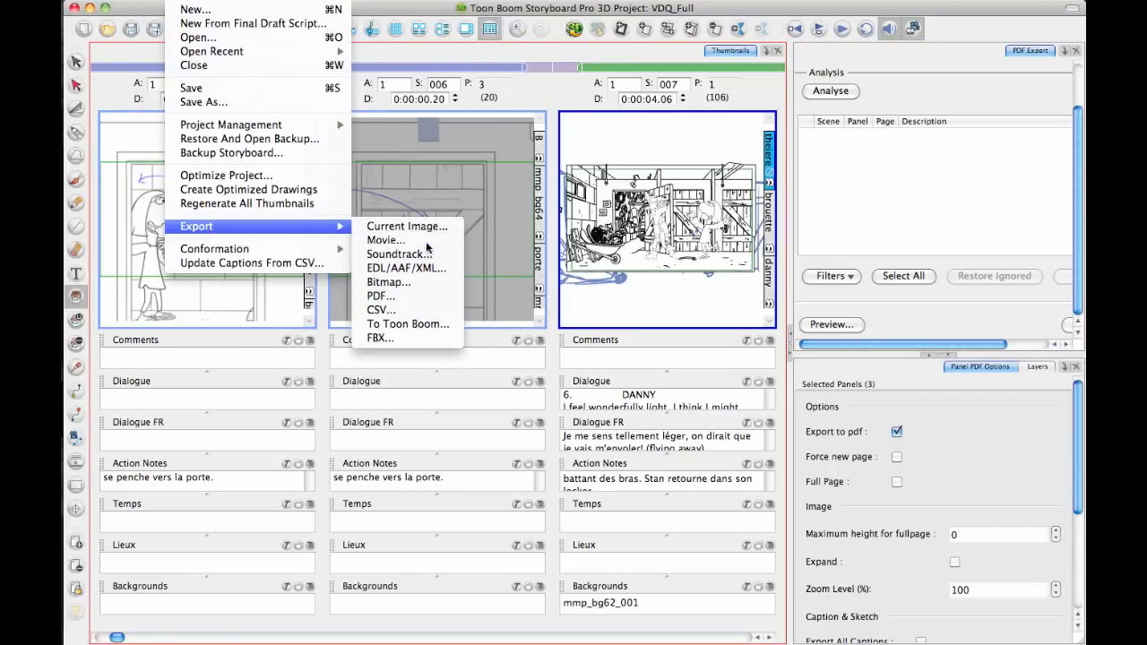
# Export to Movie with time code and scene name/panel number overlays, one clip per scene
pyautogui.click(386, 239)
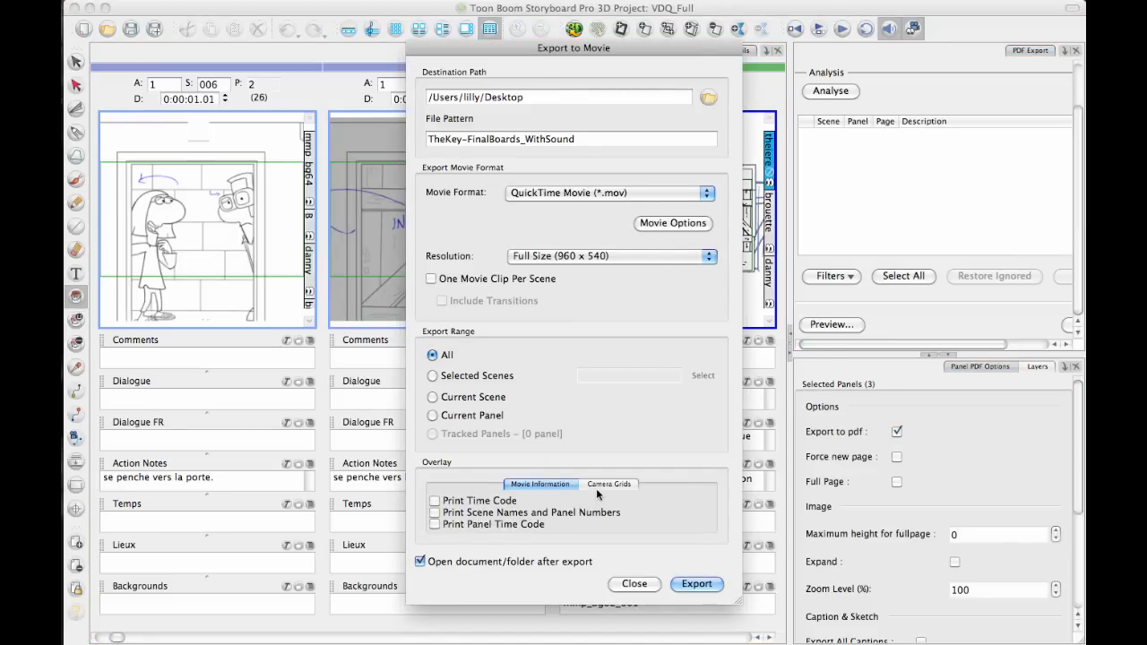
pyautogui.click(435, 500)
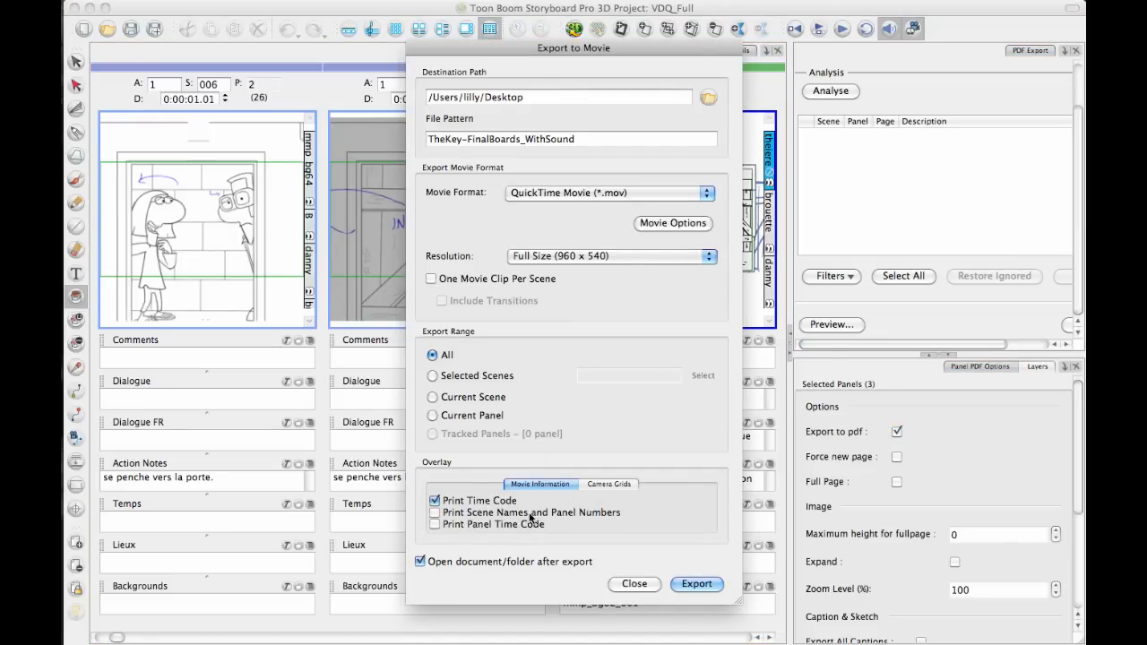
pyautogui.click(434, 513)
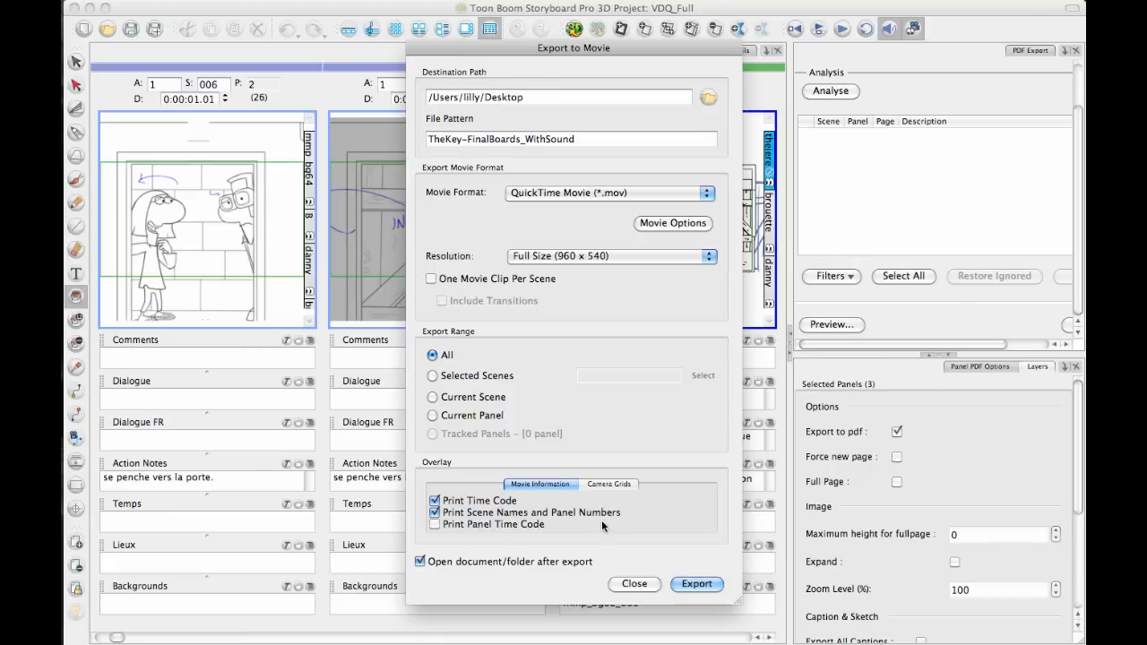
pyautogui.click(608, 484)
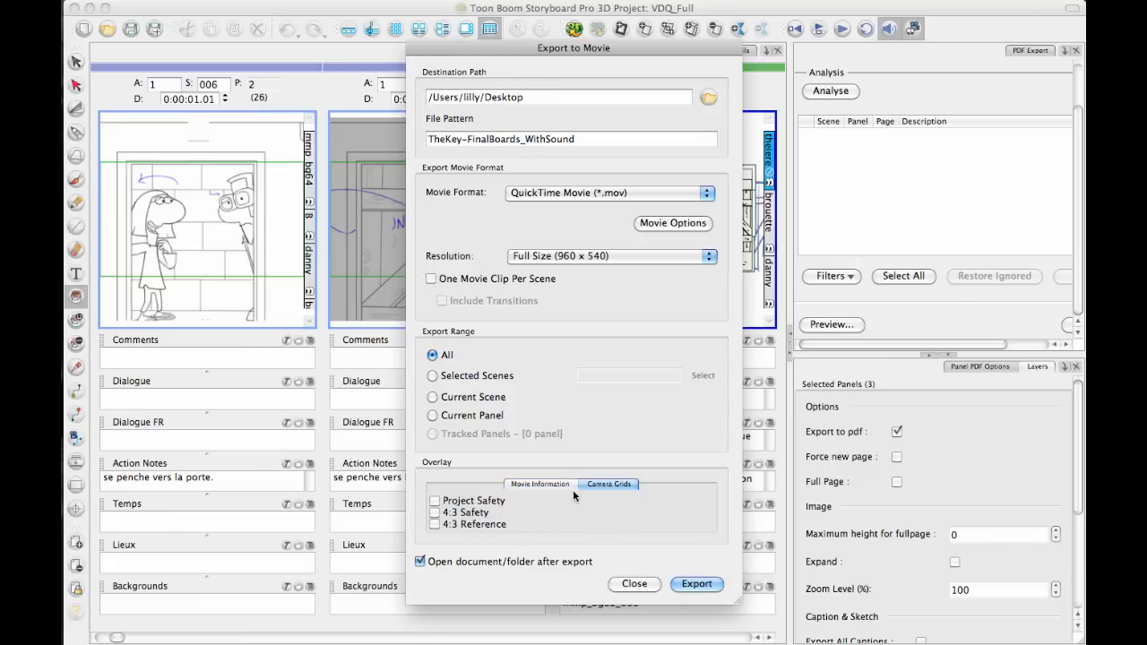
pyautogui.click(539, 484)
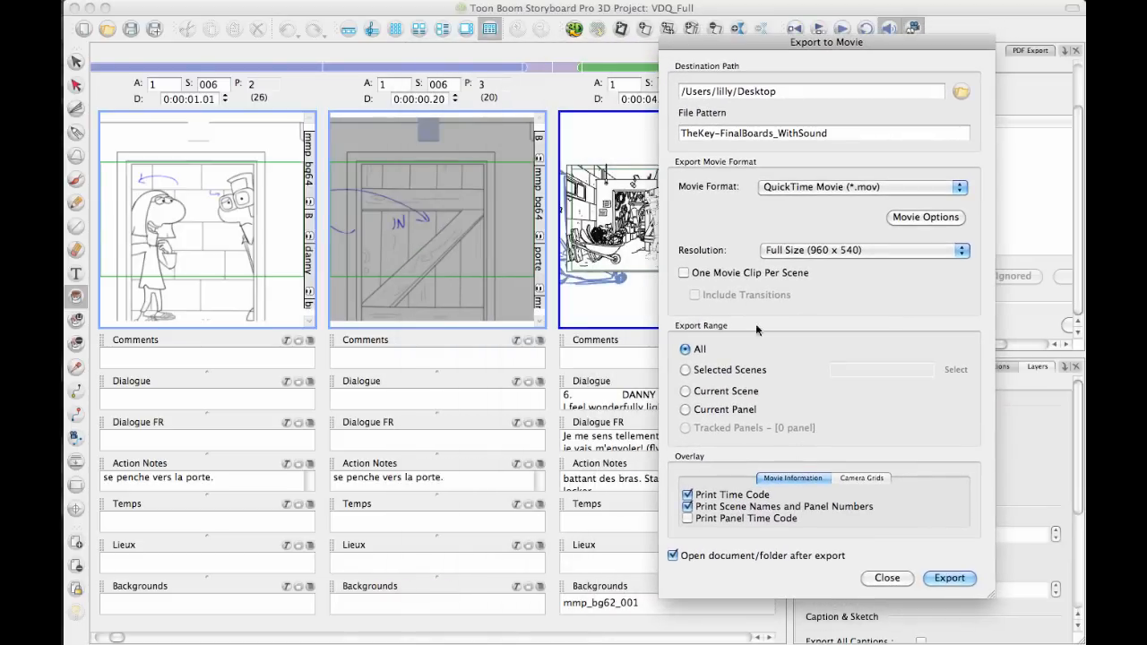
pyautogui.click(684, 273)
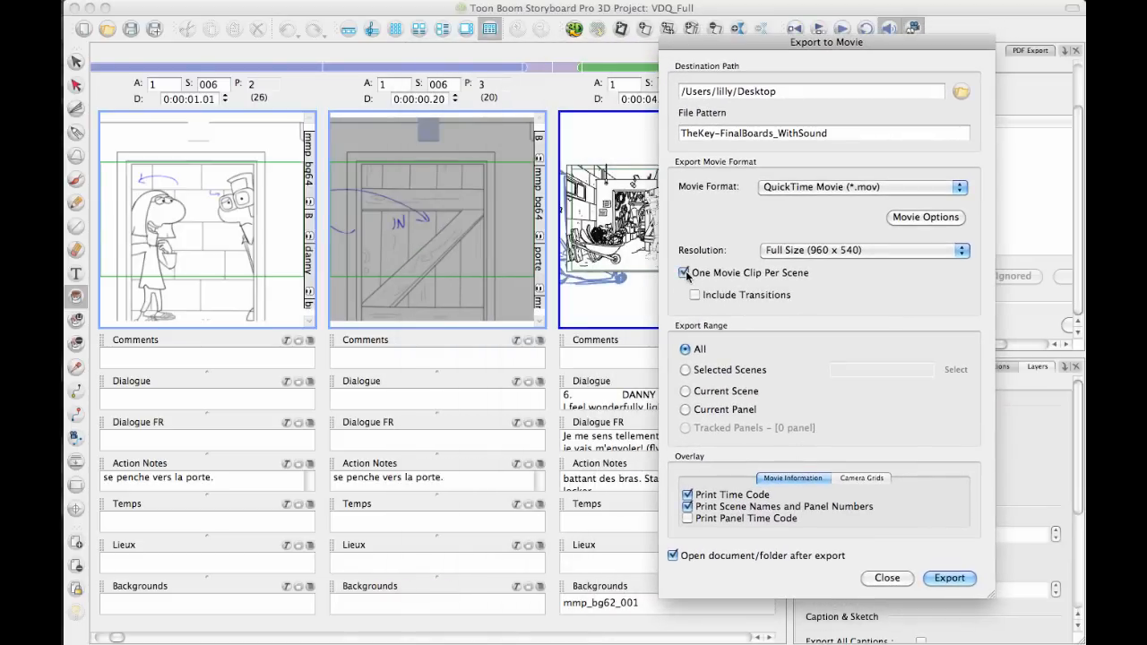
pyautogui.click(684, 272)
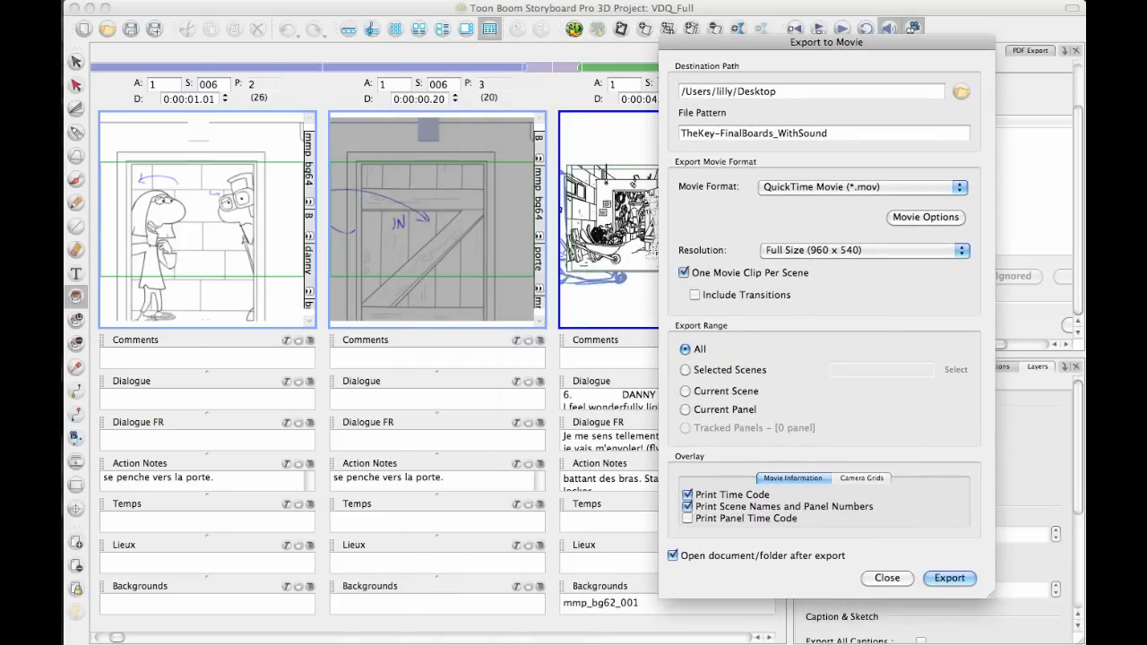